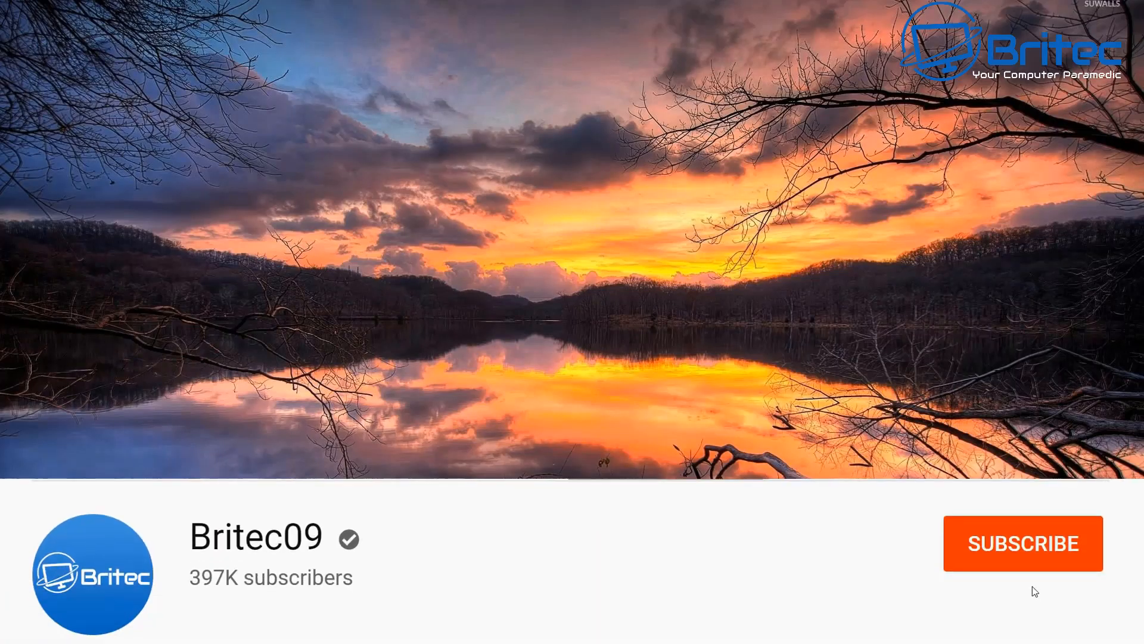
# Subscribe to the Britec09 YouTube channel and set its notification bell to All
pyautogui.click(1023, 543)
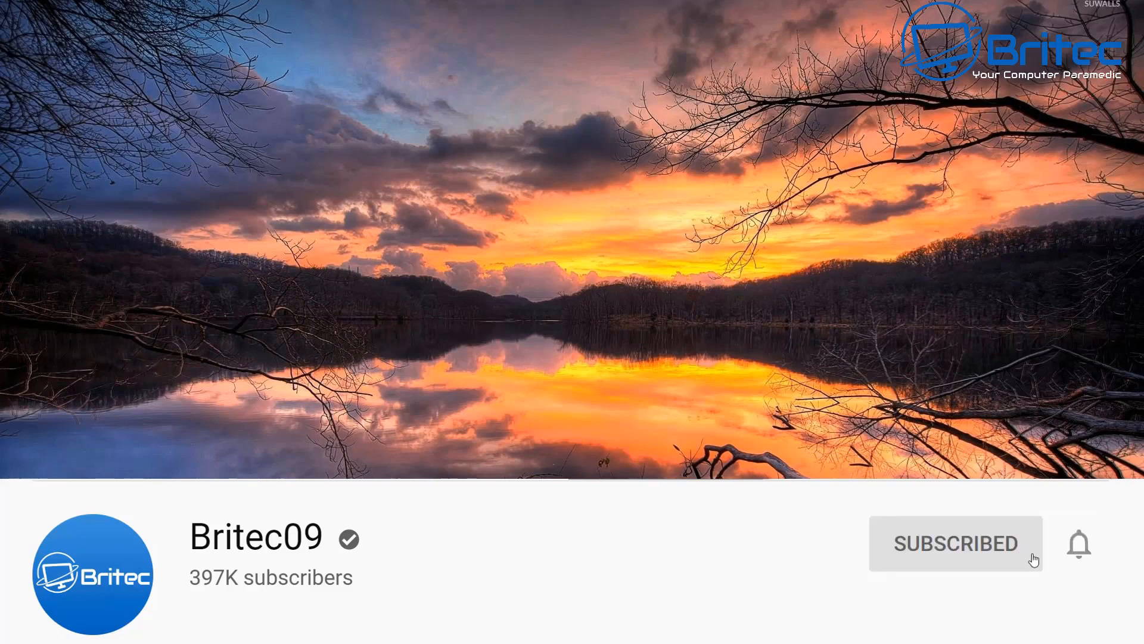
pyautogui.click(1079, 543)
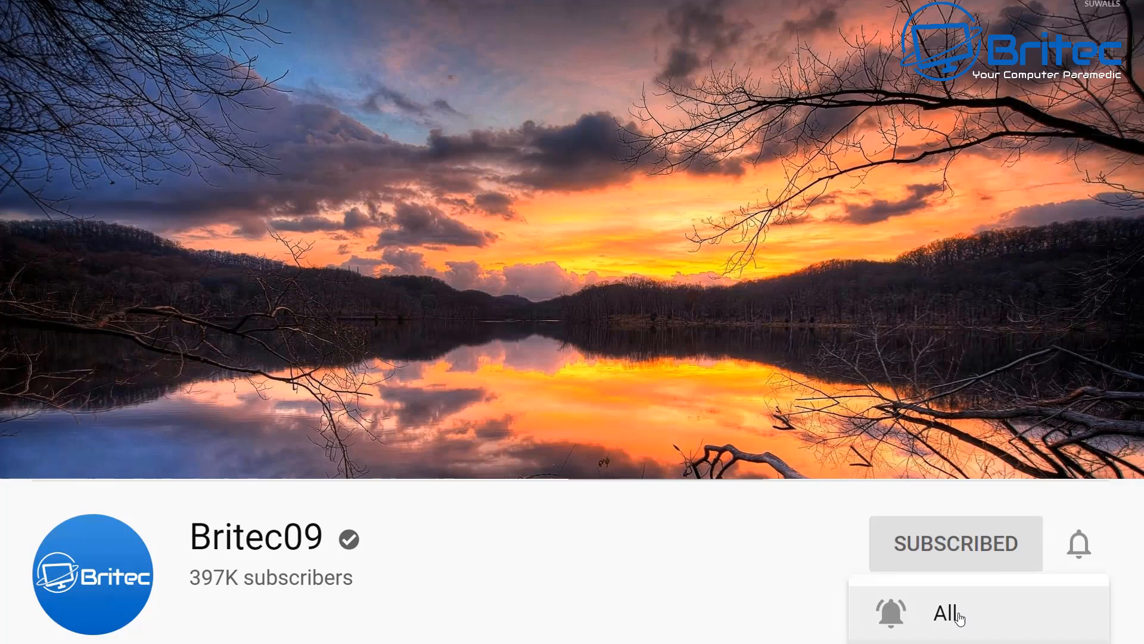
pyautogui.click(947, 613)
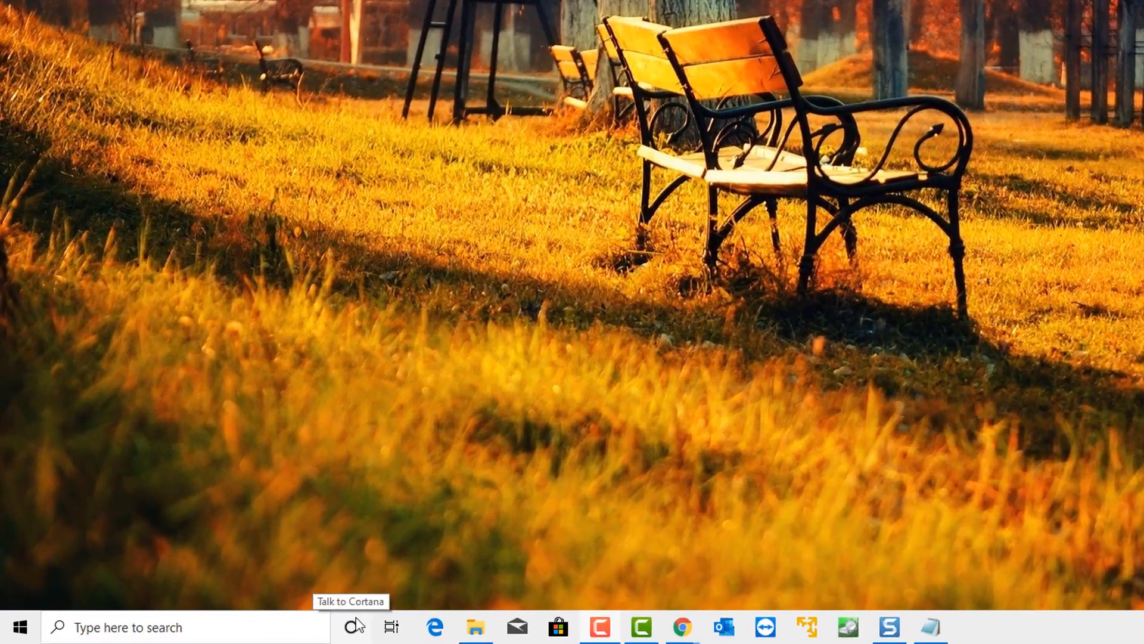
# Sort Event Viewer's Administrative Events by level so errors list first, then search 'cmd'
pyautogui.click(179, 626)
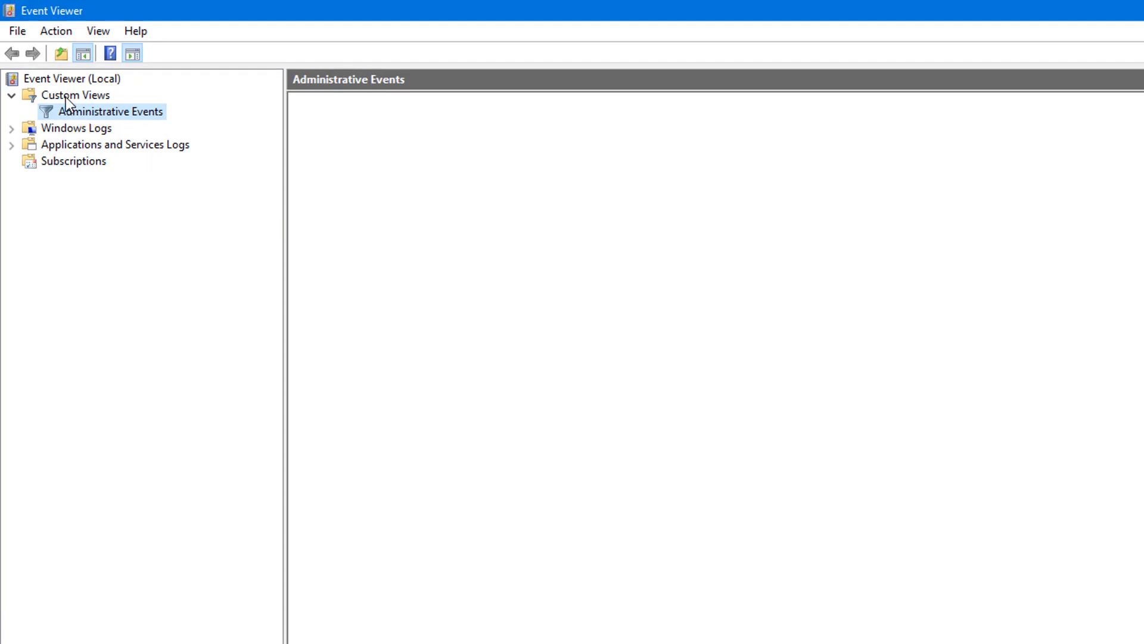
pyautogui.click(107, 111)
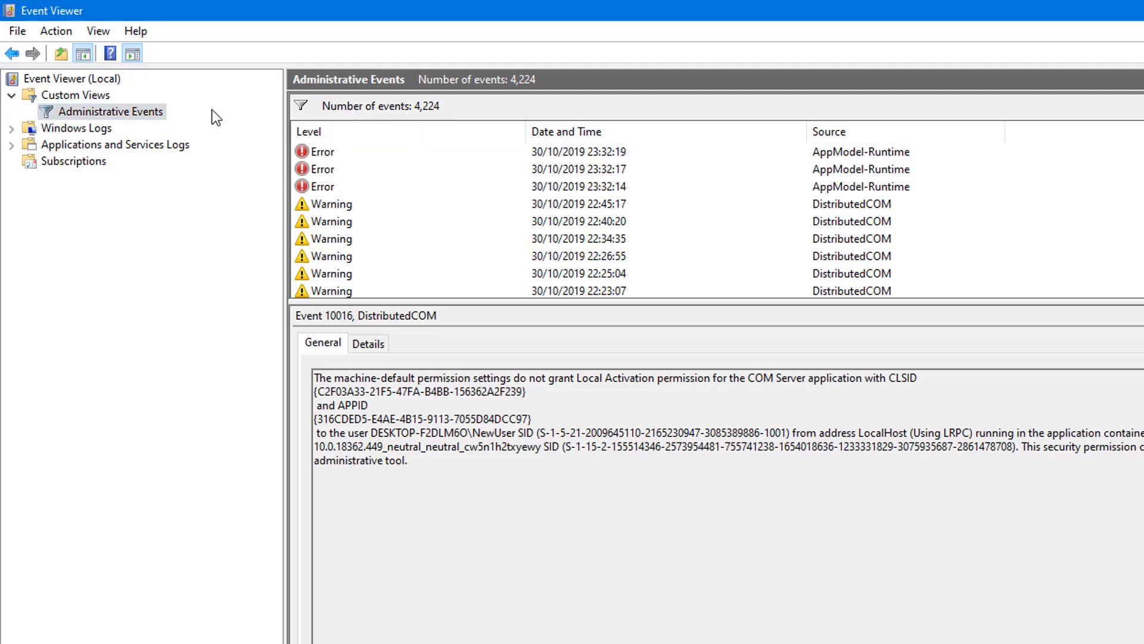
pyautogui.moveTo(350, 117)
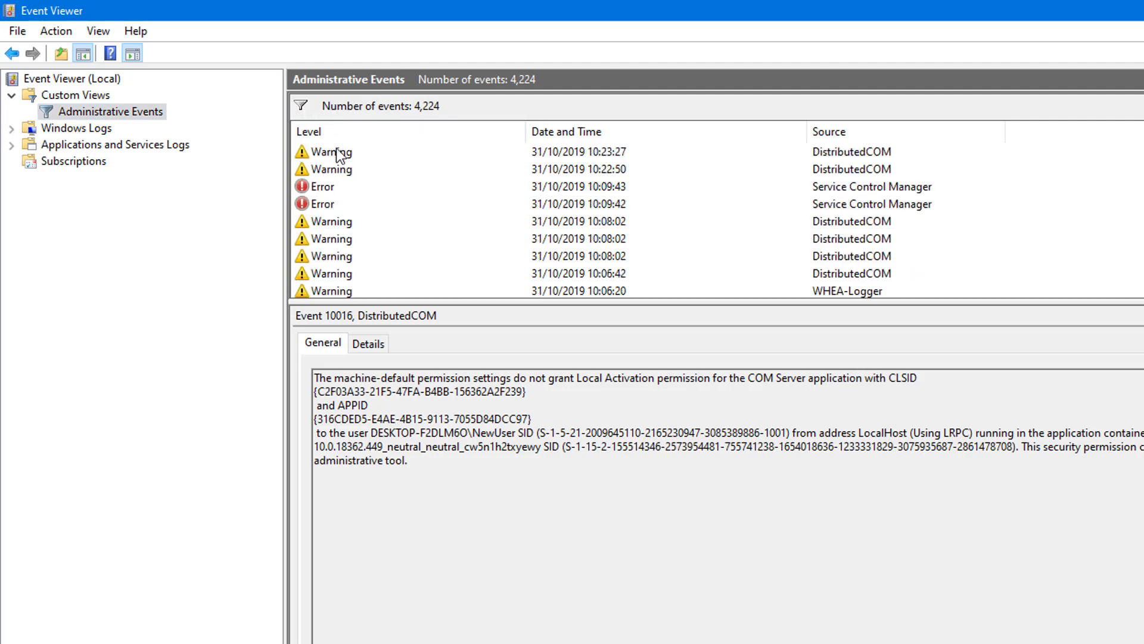
pyautogui.click(309, 131)
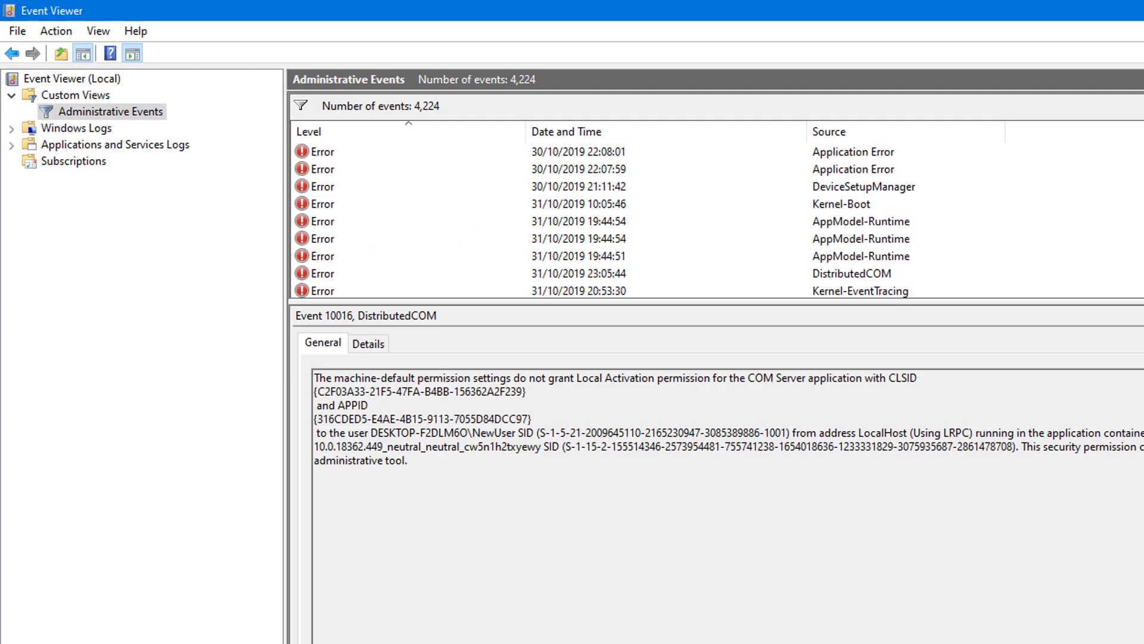
pyautogui.write('cmd')
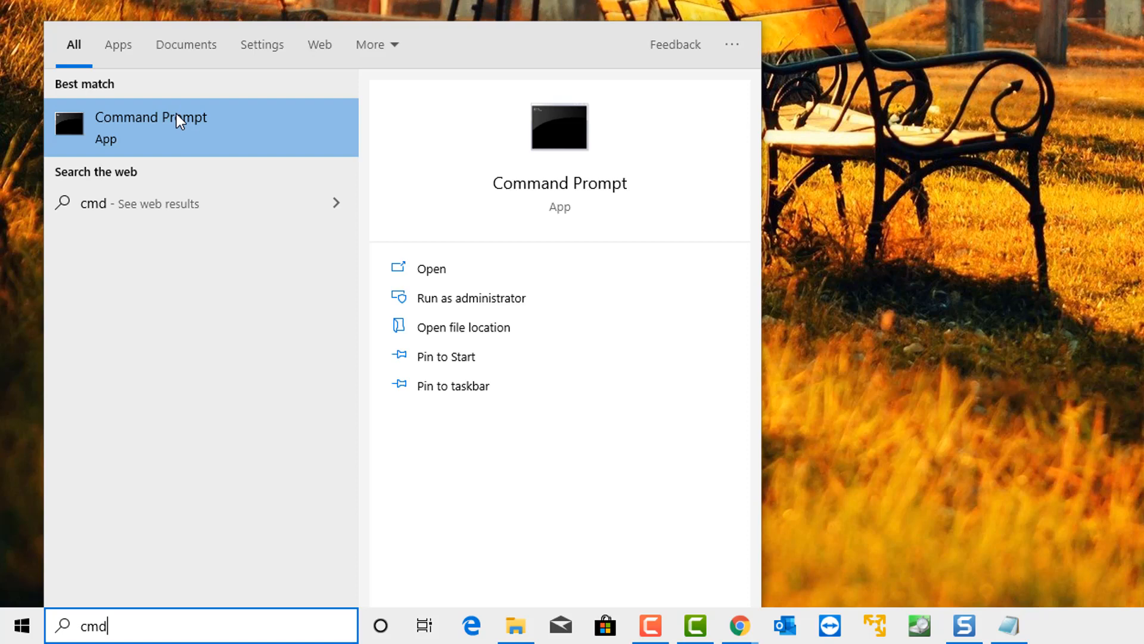
# Launch Command Prompt and move up to the root of drive C with cd.
pyautogui.click(151, 122)
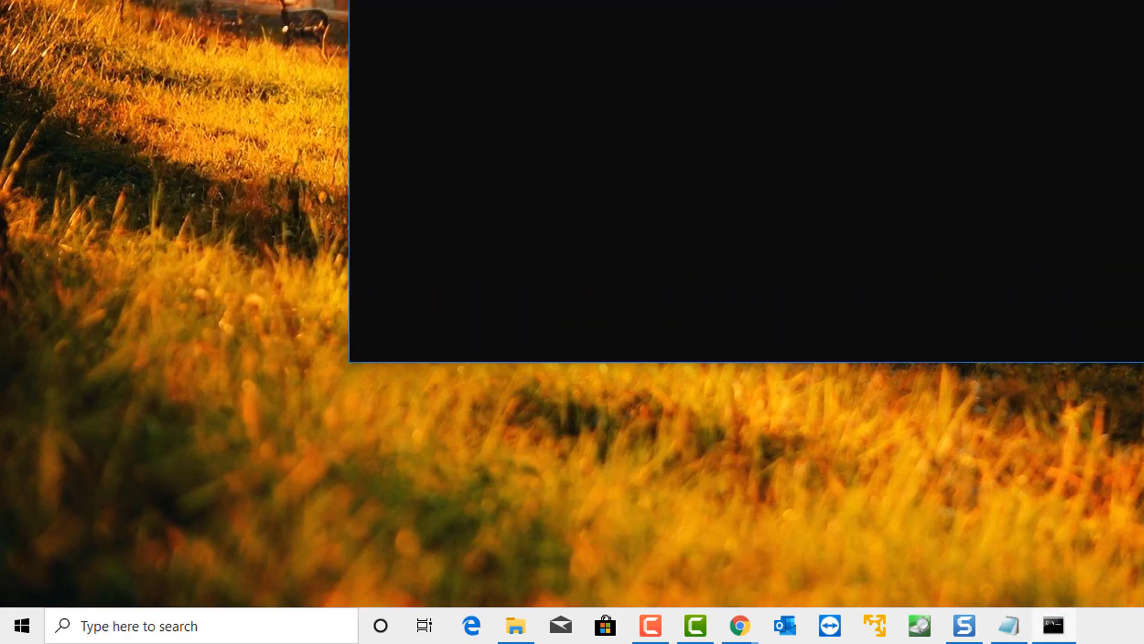
pyautogui.click(1056, 626)
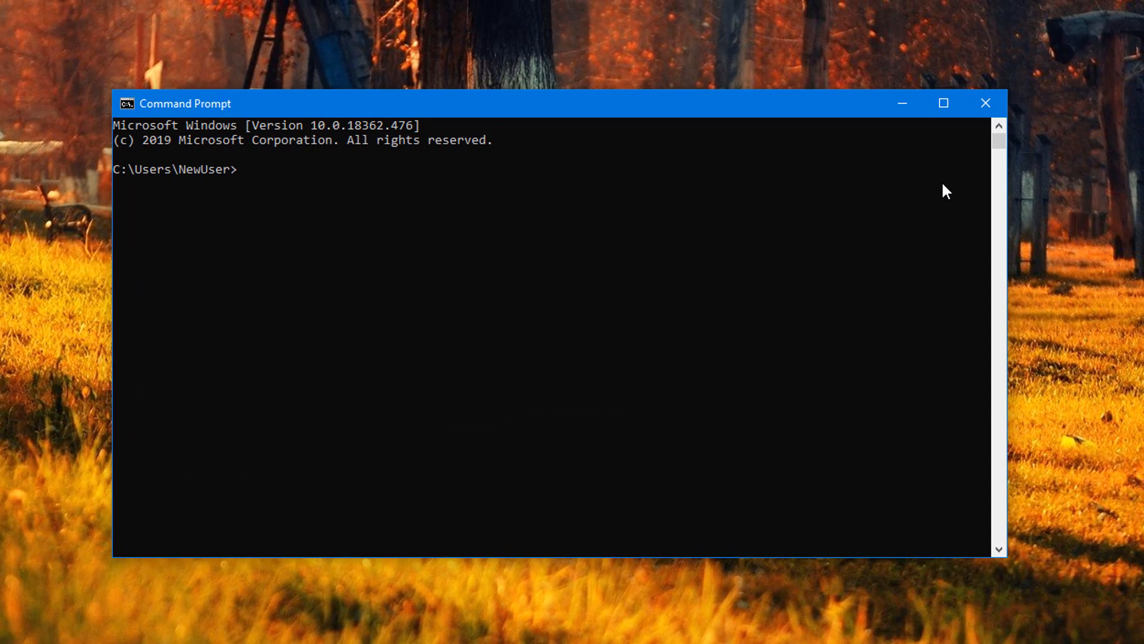
pyautogui.write('c')
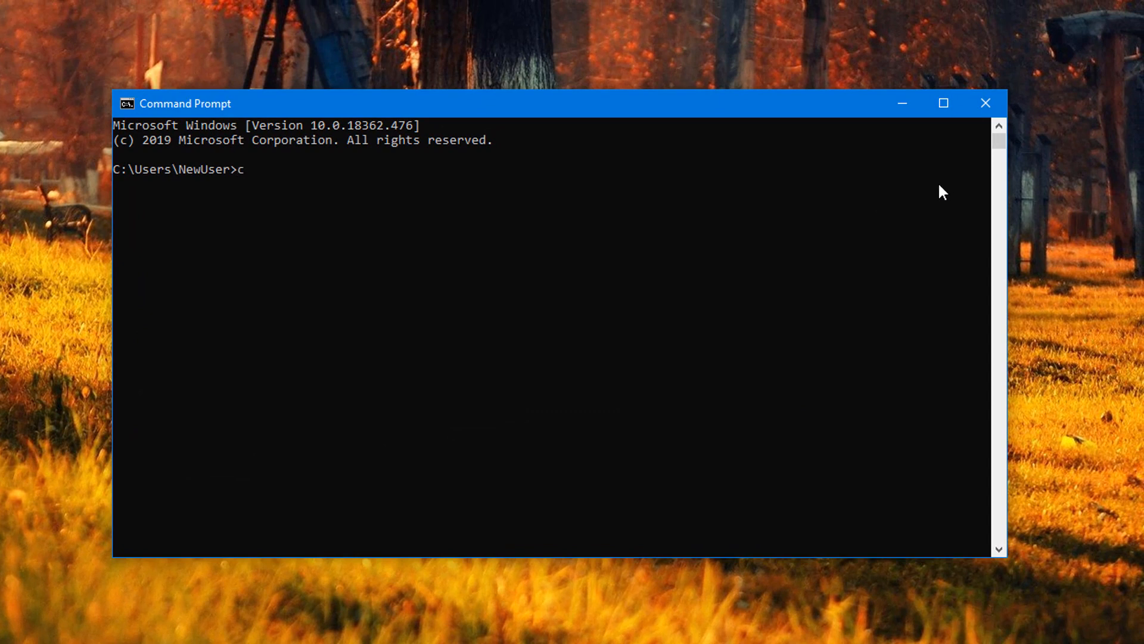
pyautogui.write('d..')
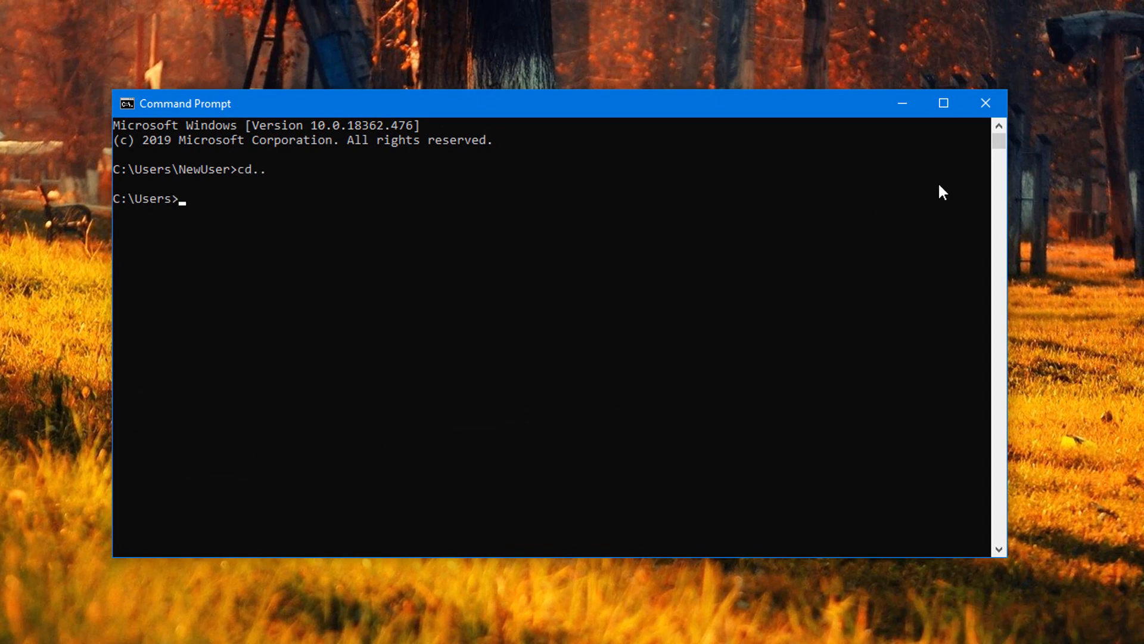
pyautogui.write('cd..')
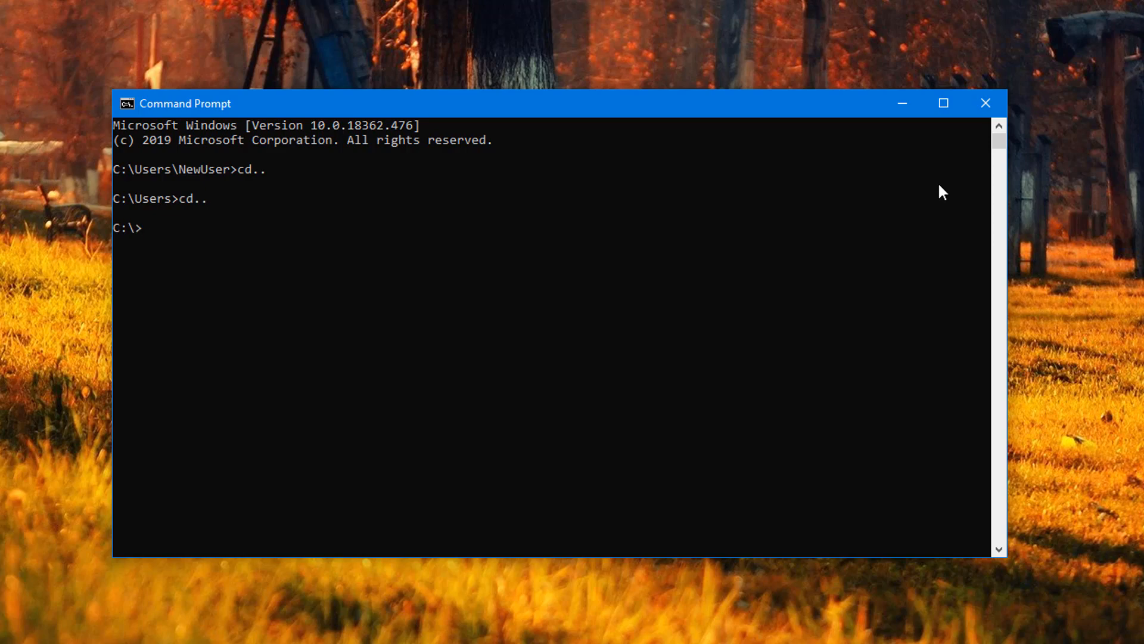
# Run tree and scroll through the printed Windows folder hierarchy
pyautogui.write('tree')
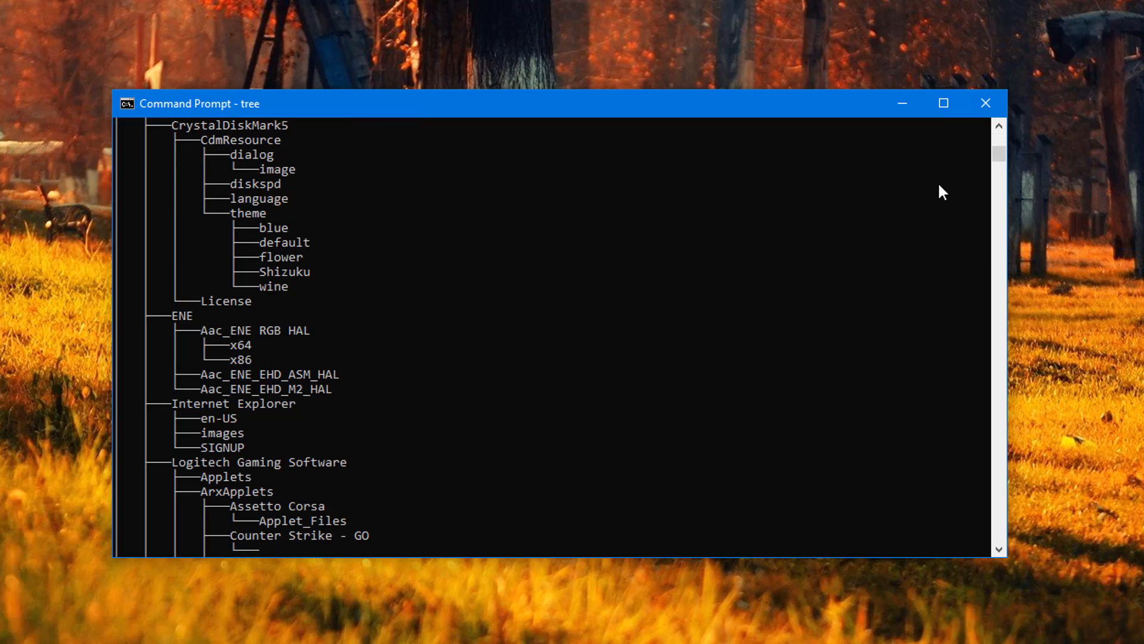
pyautogui.scroll(-3)
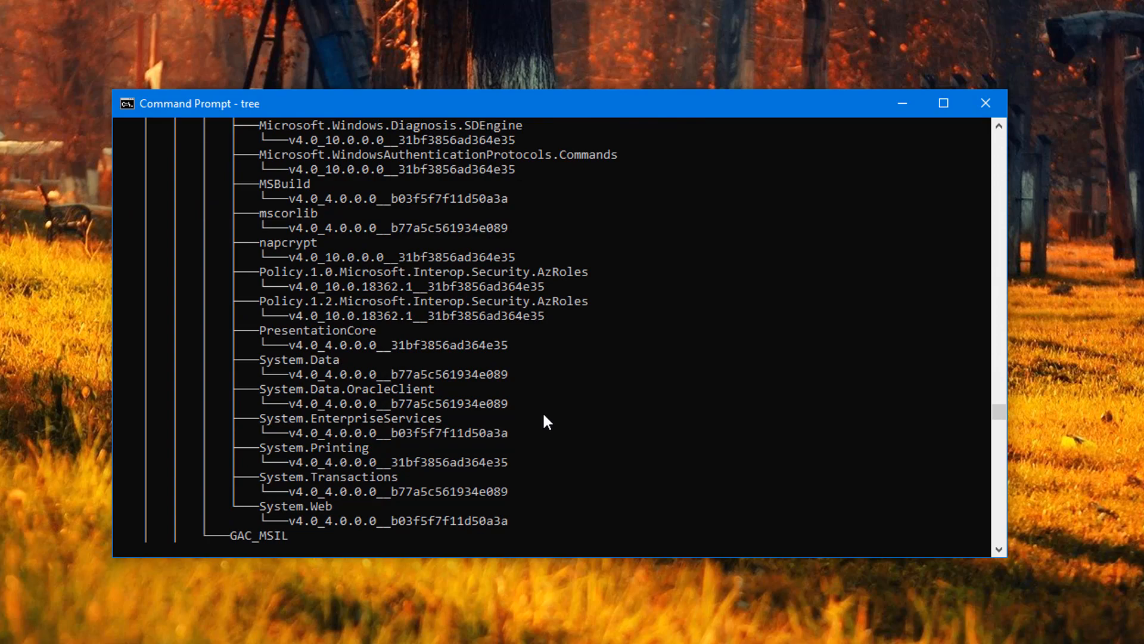
pyautogui.scroll(-3)
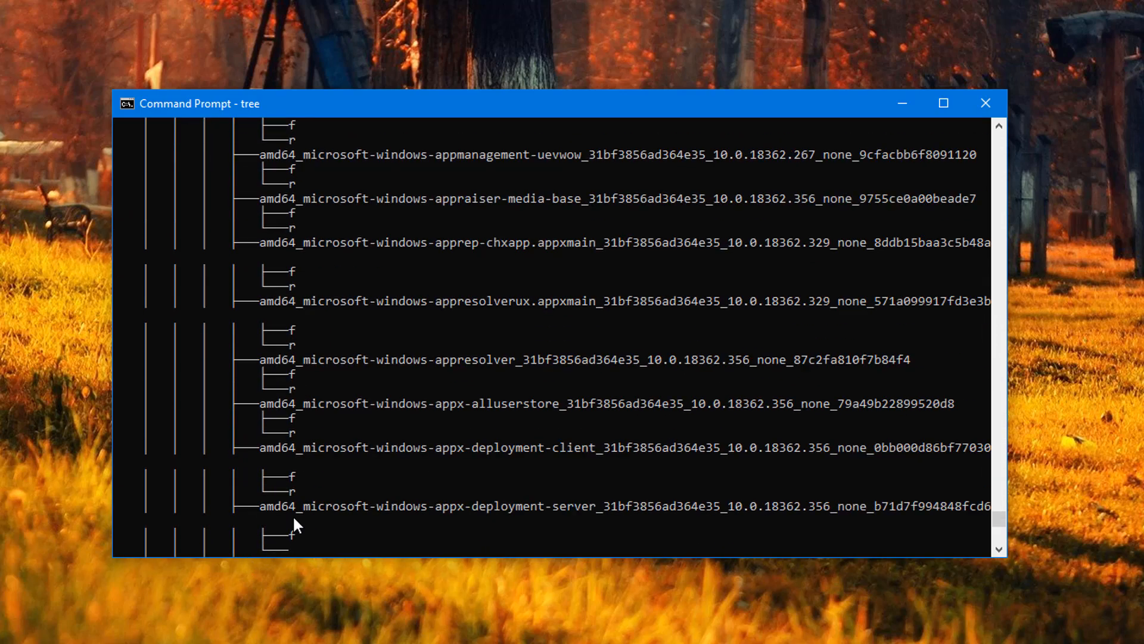
pyautogui.scroll(-3)
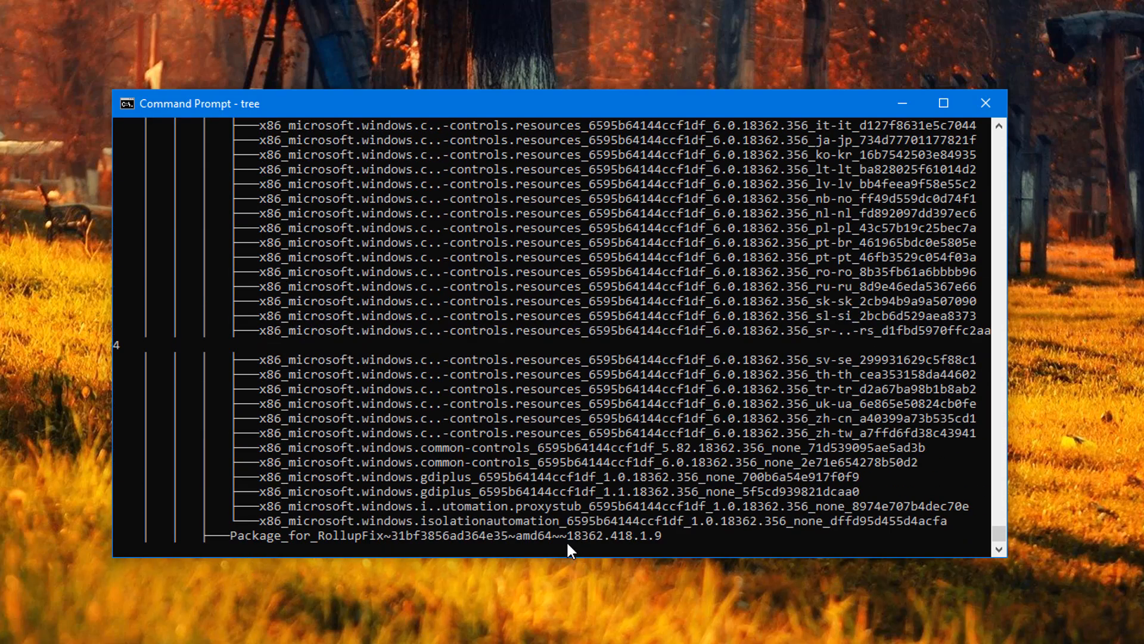
pyautogui.scroll(-3)
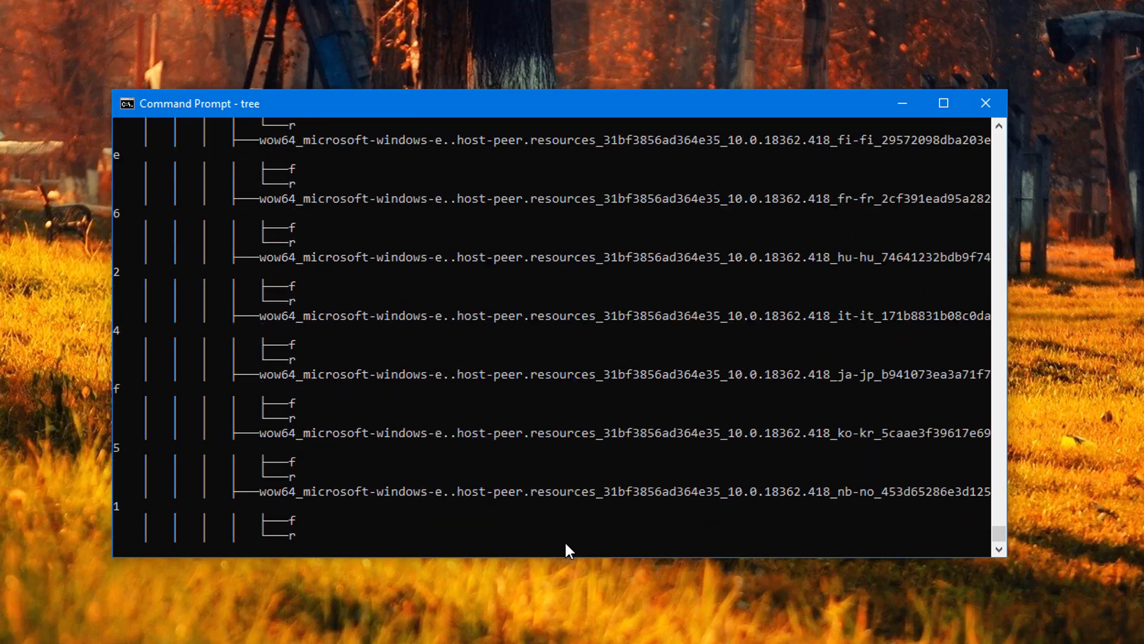
pyautogui.scroll(-3)
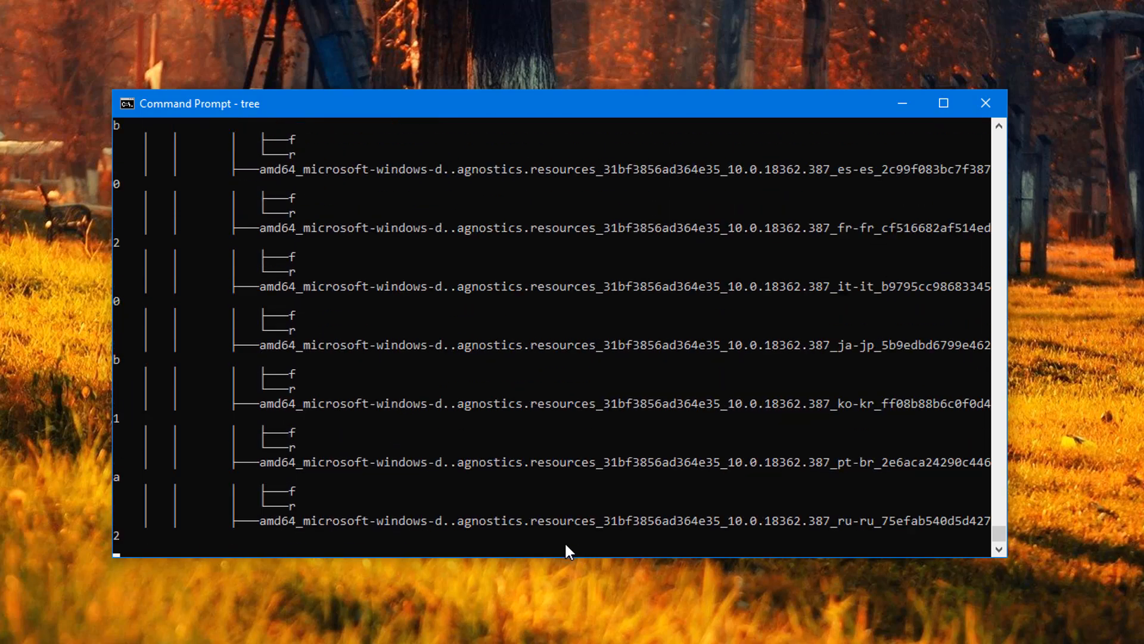
pyautogui.scroll(-3)
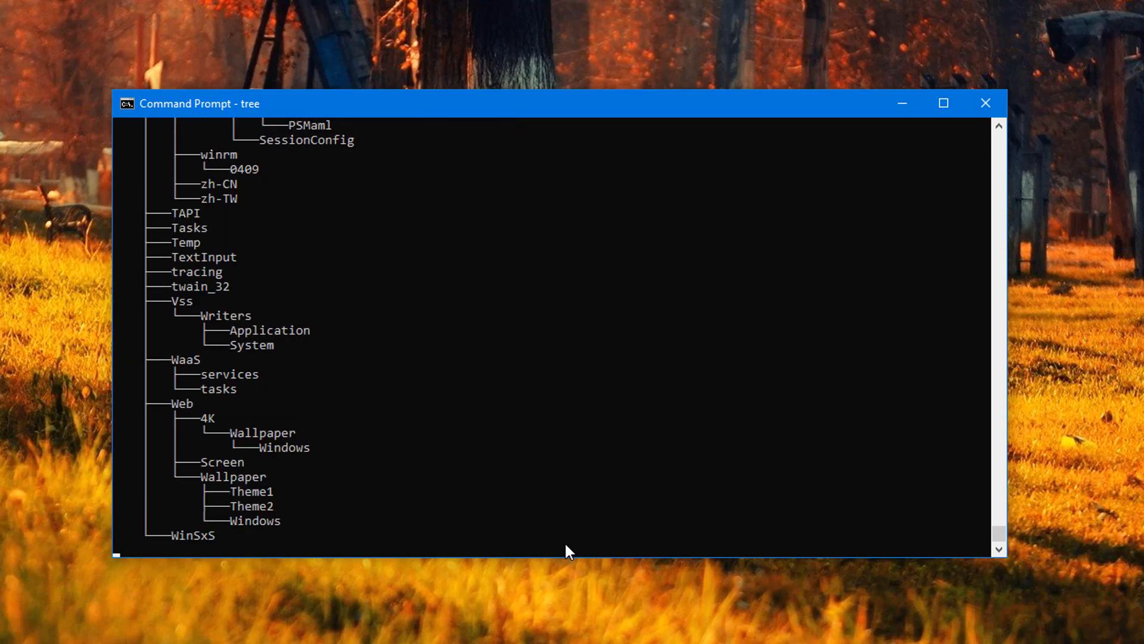
pyautogui.scroll(-3)
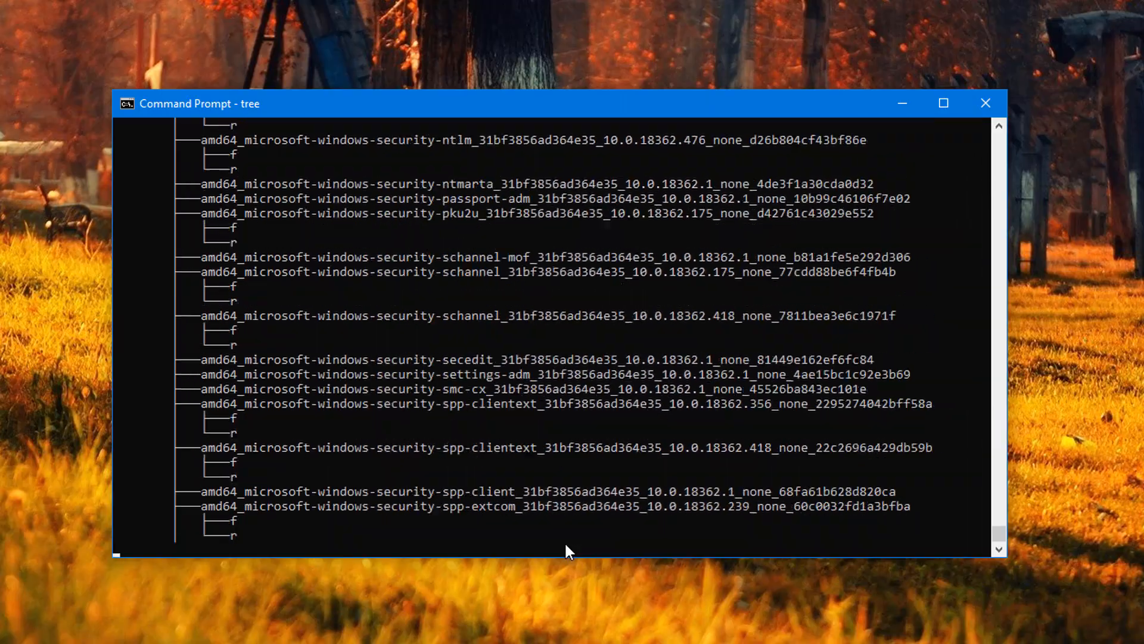
pyautogui.scroll(-3)
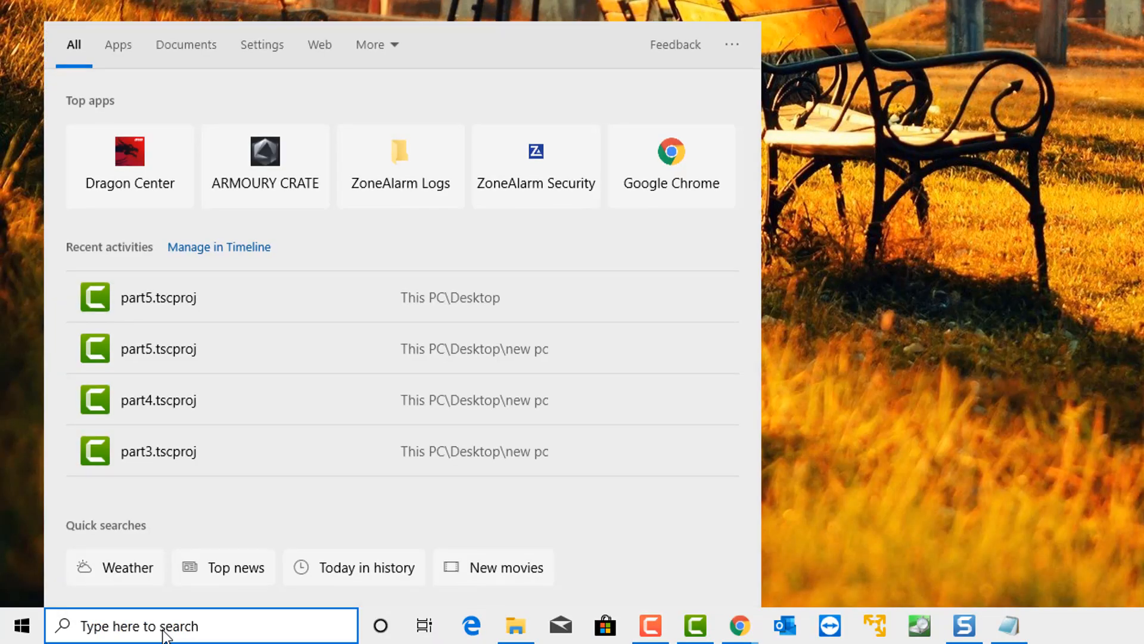
# Open msconfig's Services tab and scroll through every service and its status
pyautogui.write('mscon')
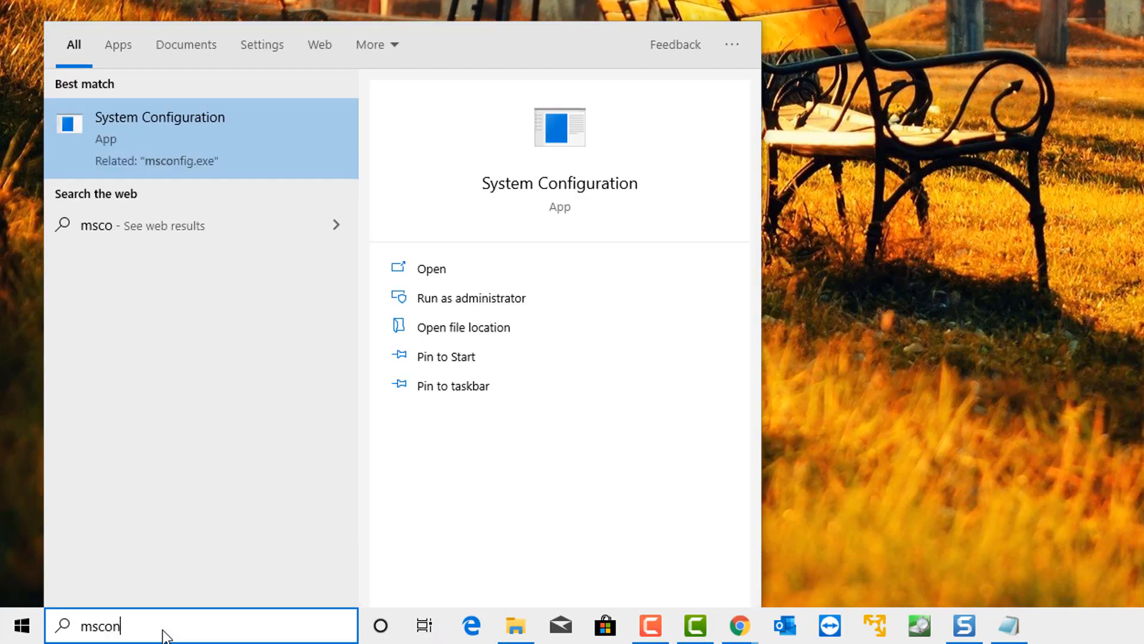
pyautogui.write('fig')
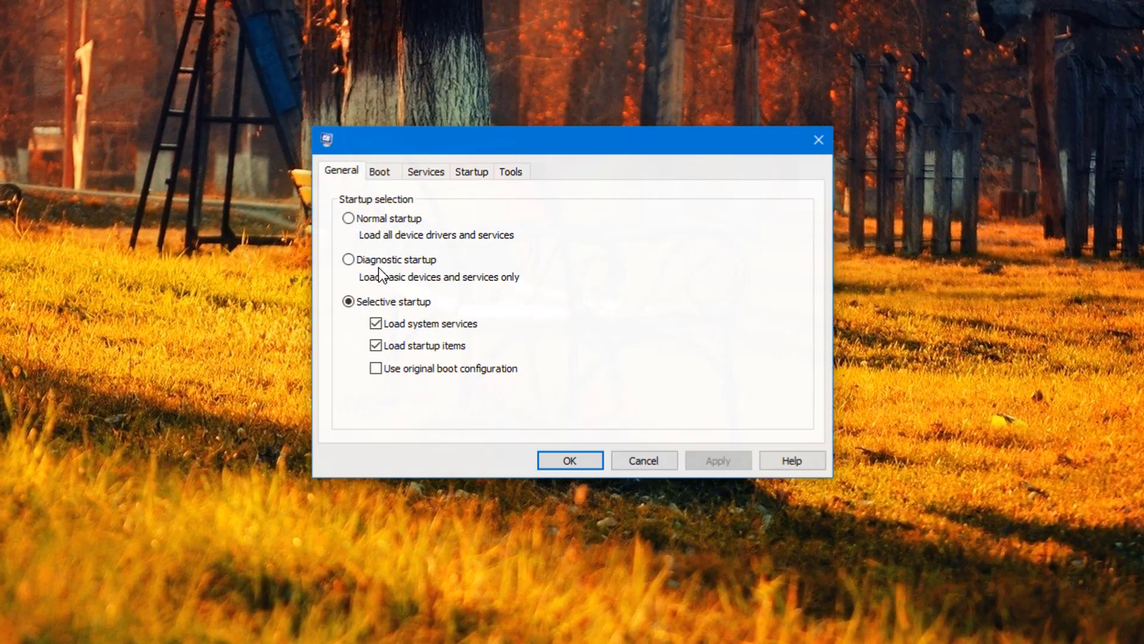
pyautogui.click(425, 171)
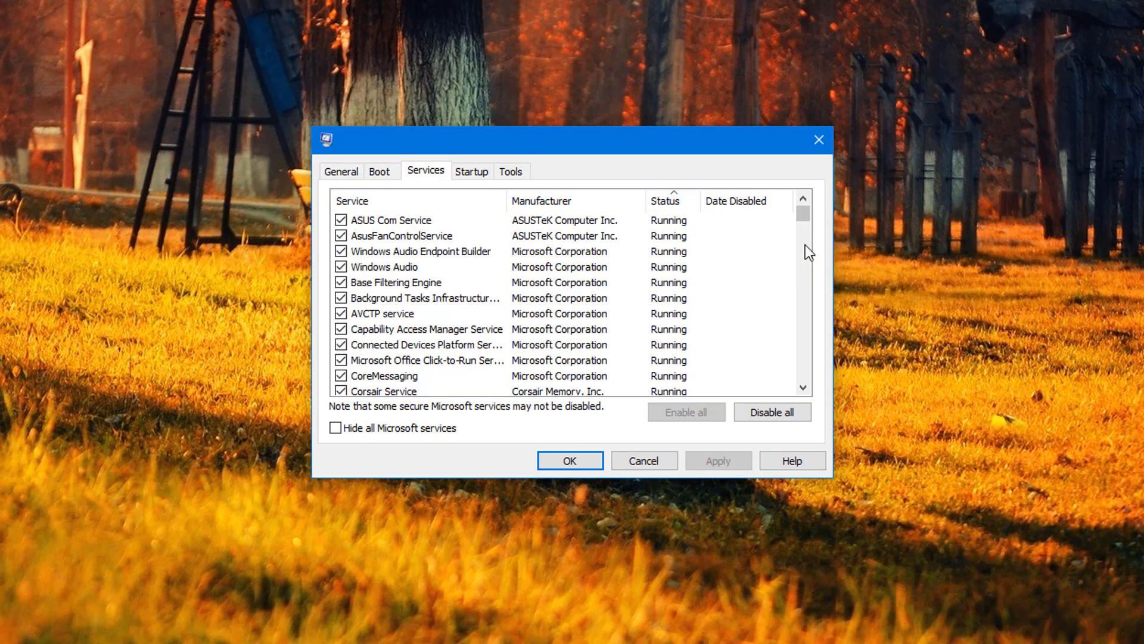
pyautogui.scroll(-3)
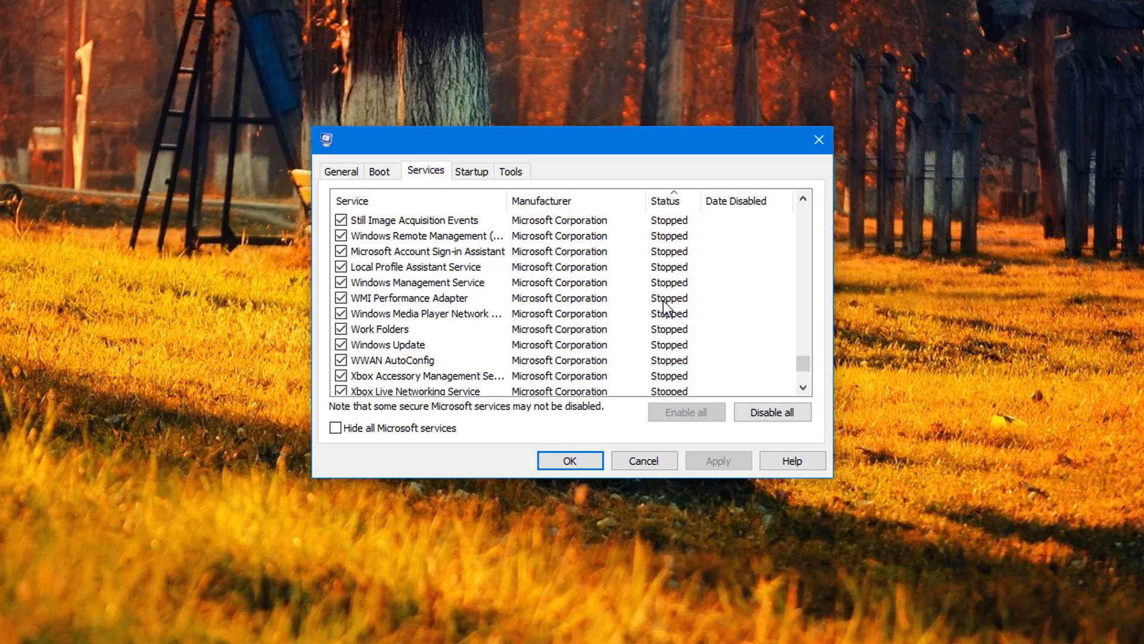
pyautogui.scroll(-3)
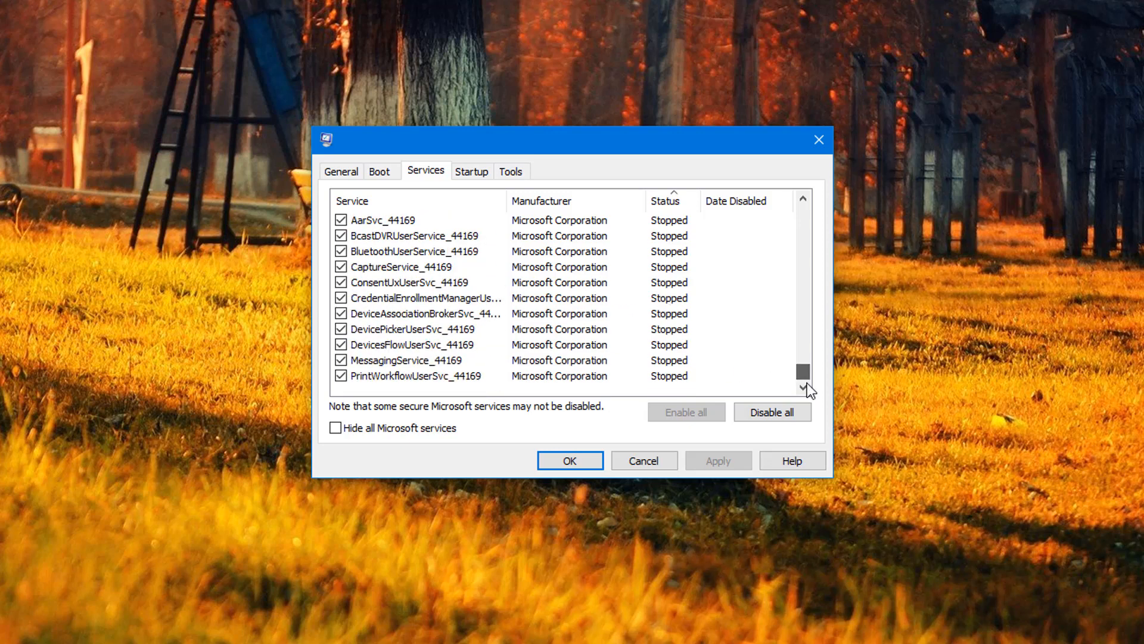
pyautogui.scroll(-3)
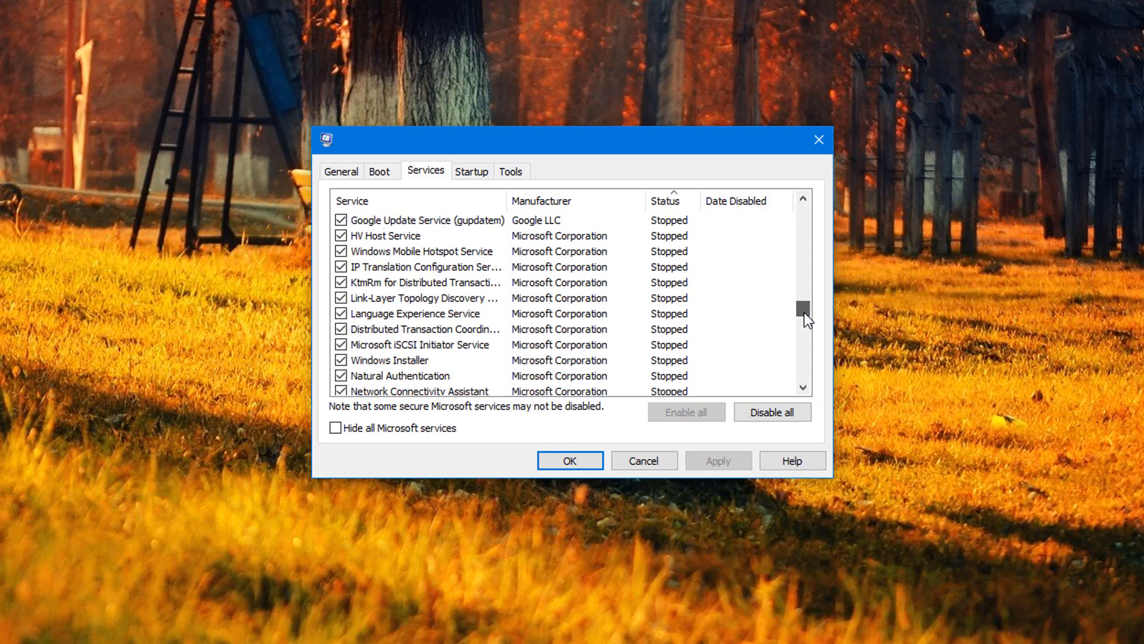
pyautogui.scroll(-3)
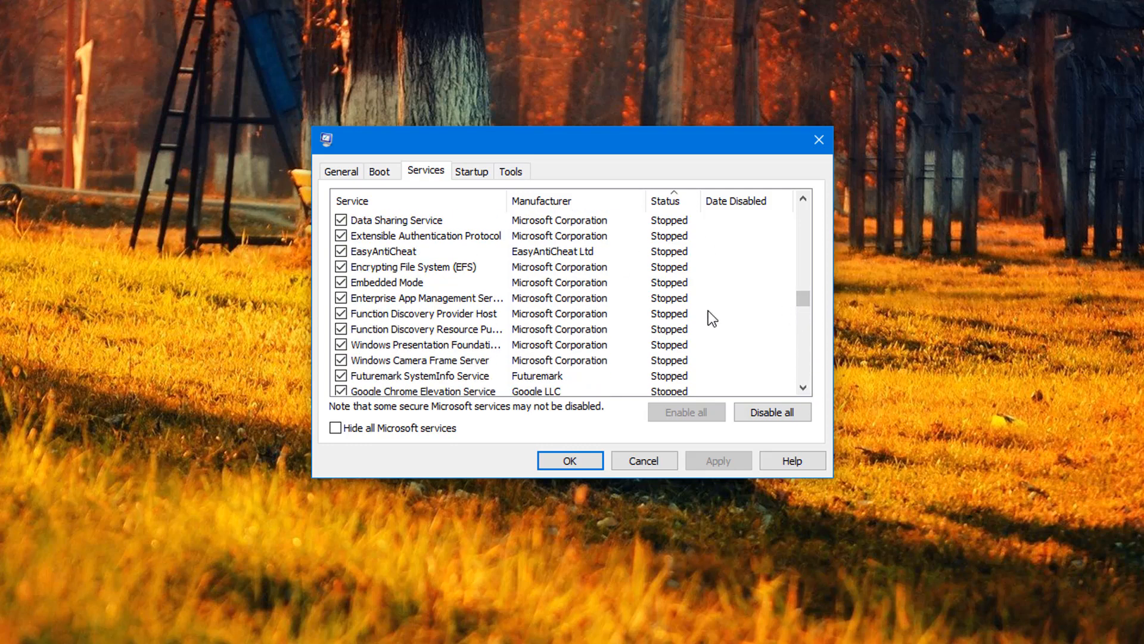
pyautogui.moveTo(720, 326)
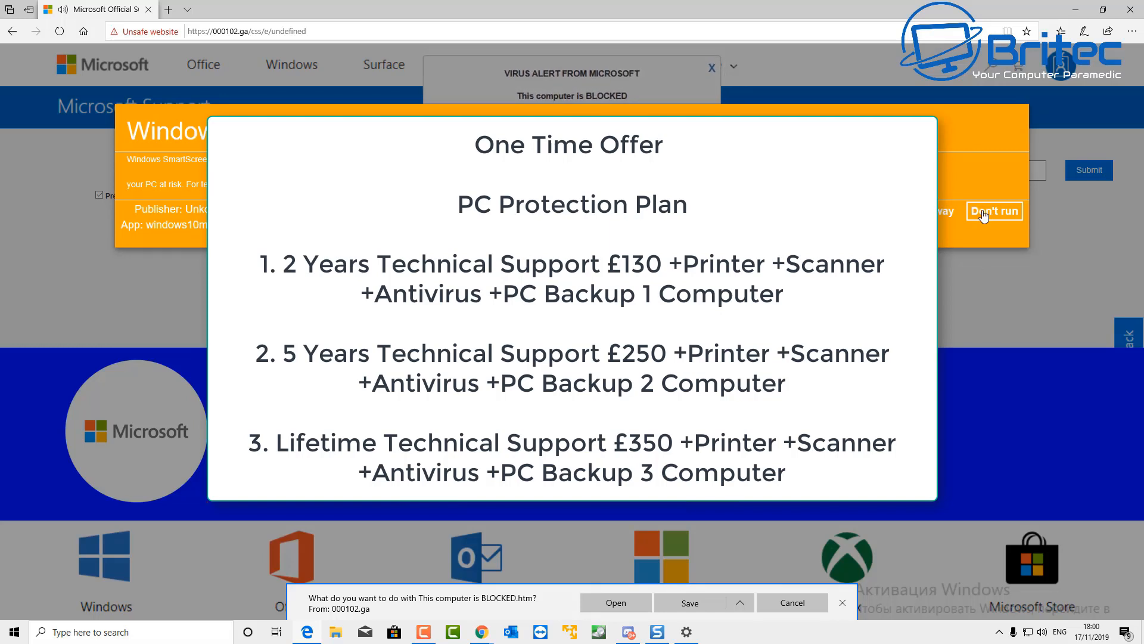
pyautogui.moveTo(994, 220)
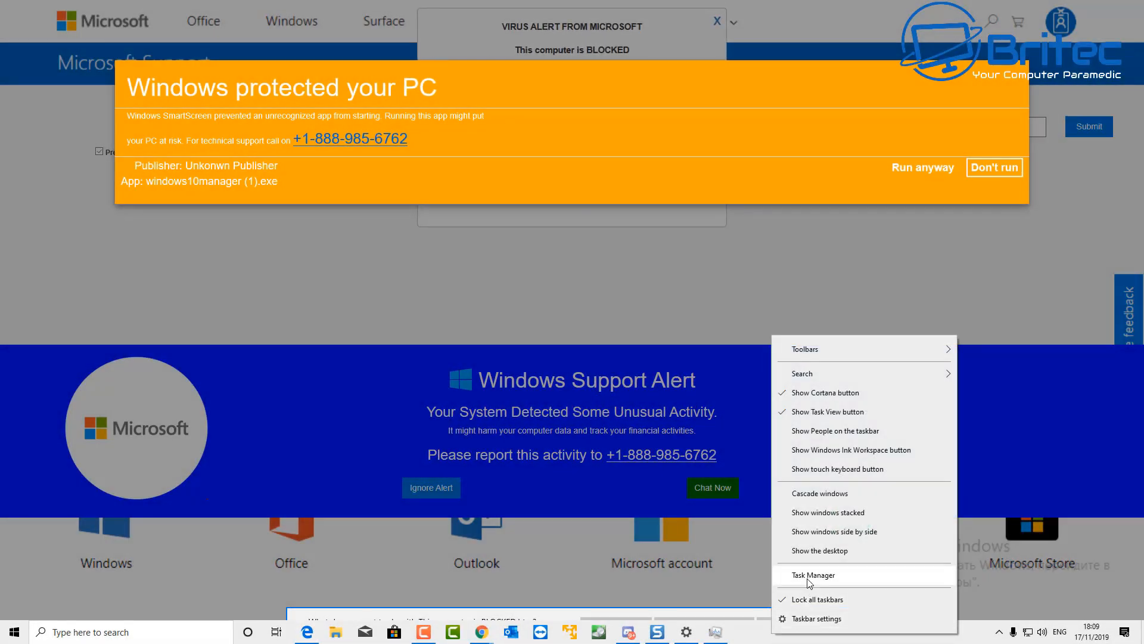
# End the Microsoft Edge process group in Task Manager to kill the scam page
pyautogui.click(813, 574)
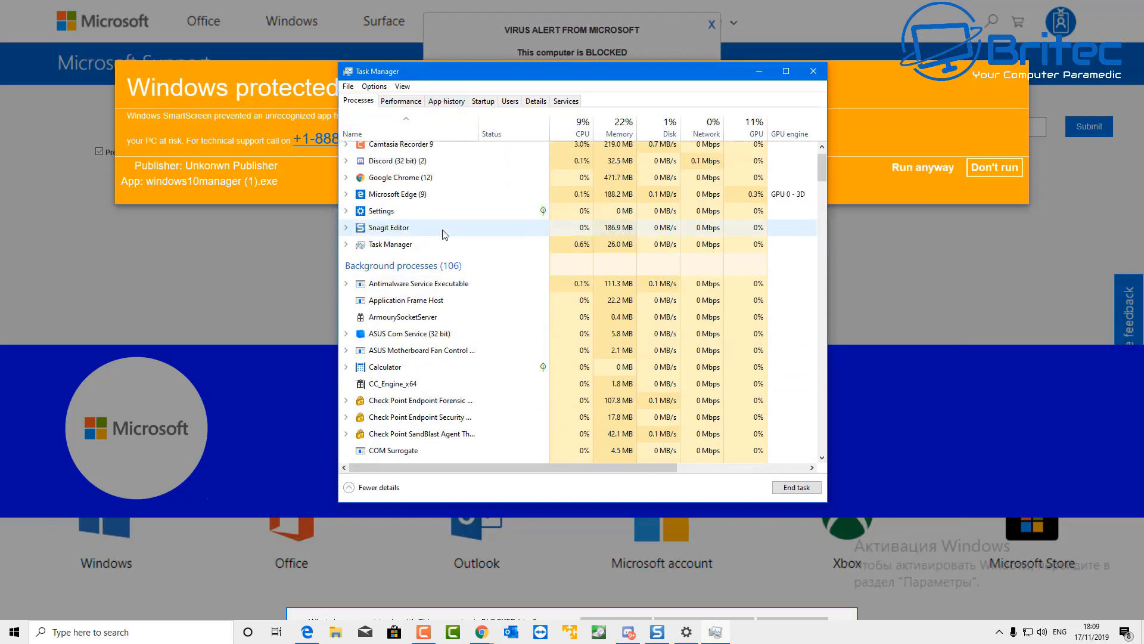
pyautogui.click(346, 193)
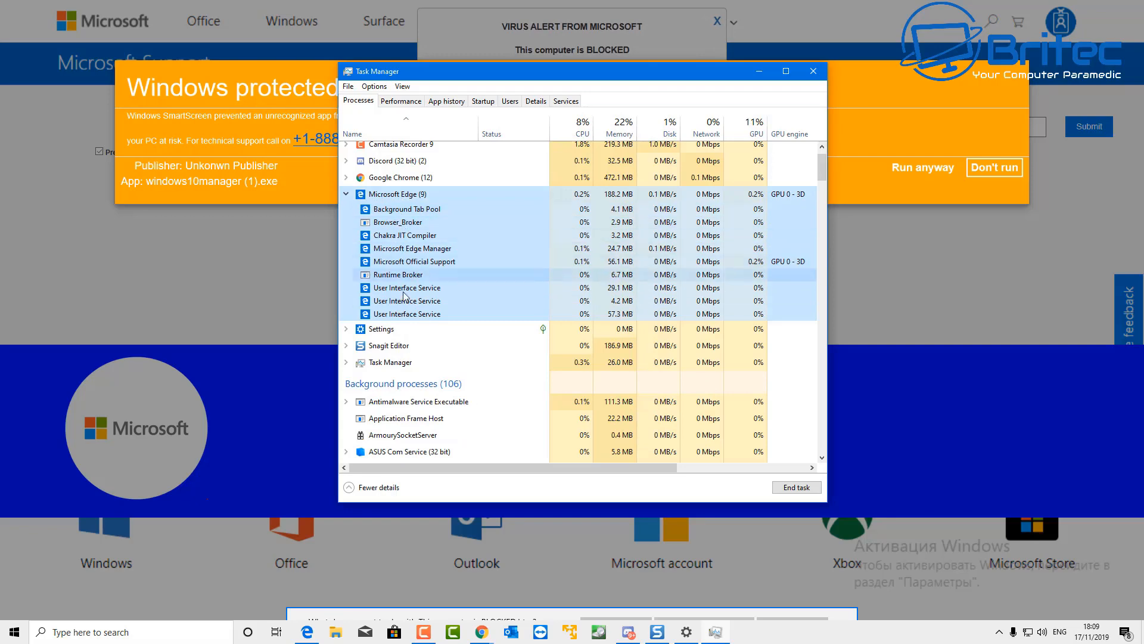
pyautogui.rightClick(386, 194)
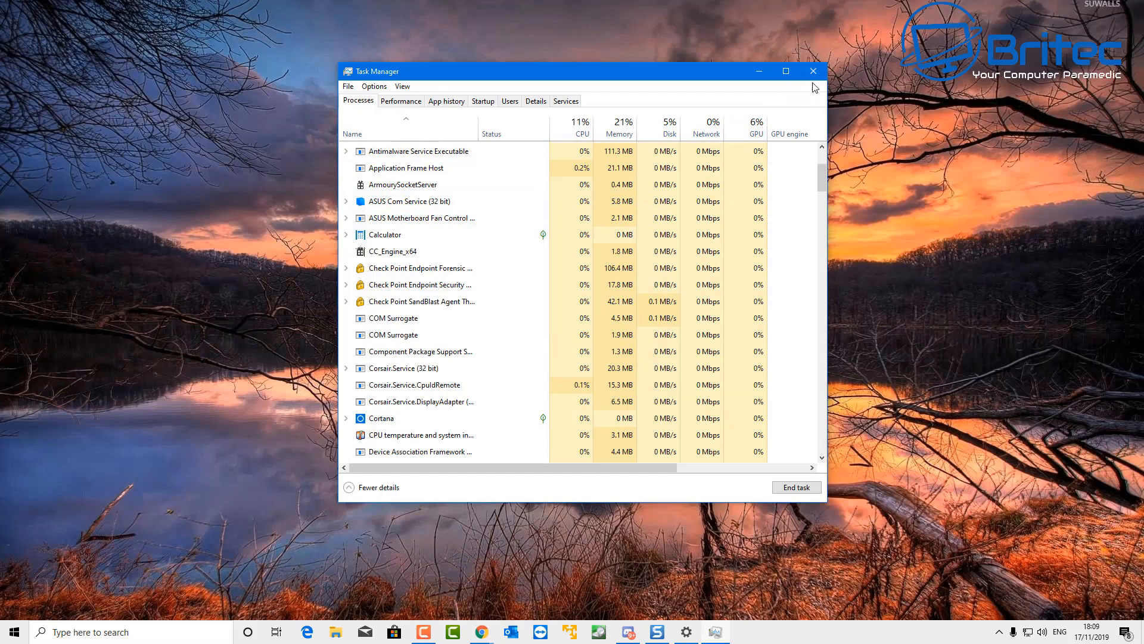
# Close Task Manager and open malwarebytes.com and ESET's Free Online Scanner in Chrome
pyautogui.click(813, 71)
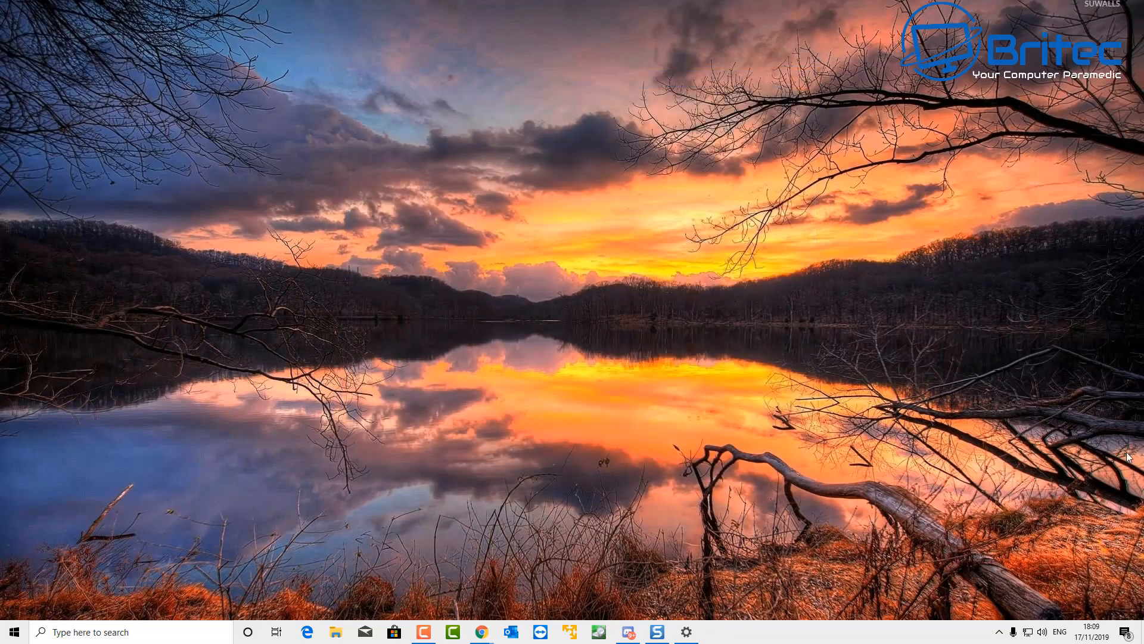
pyautogui.click(480, 632)
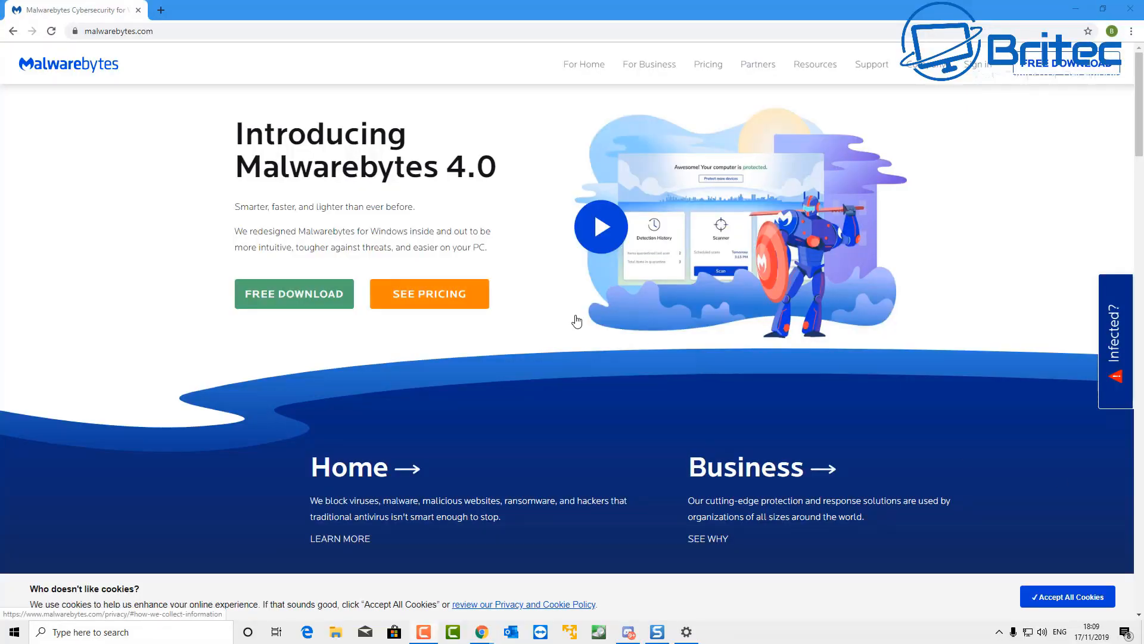
pyautogui.moveTo(403, 228)
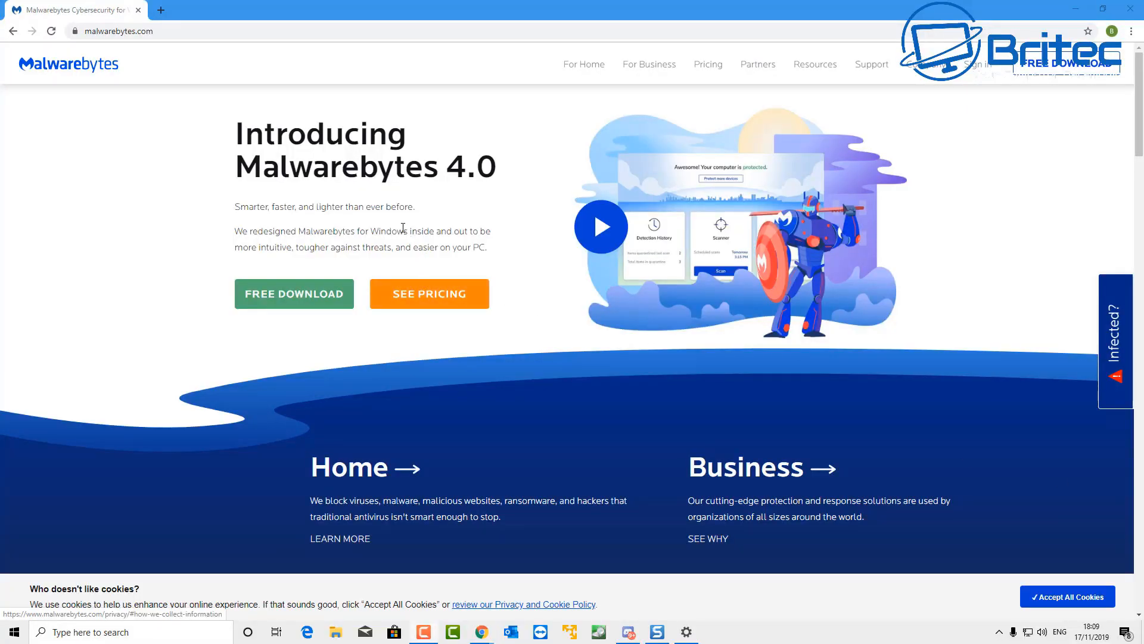
pyautogui.moveTo(405, 228)
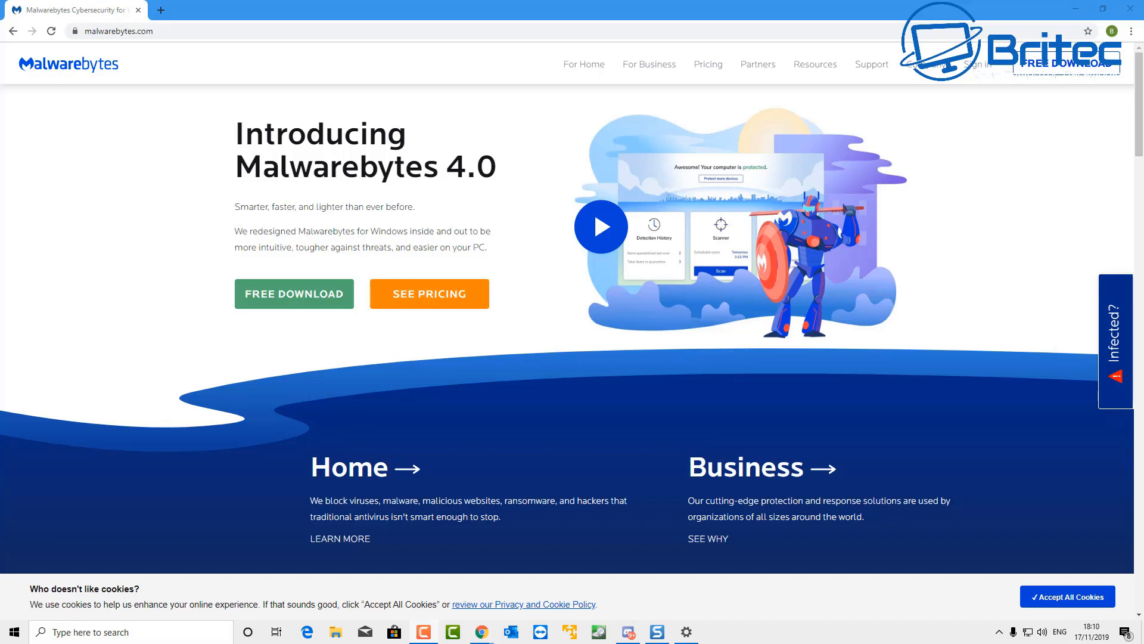
pyautogui.click(162, 10)
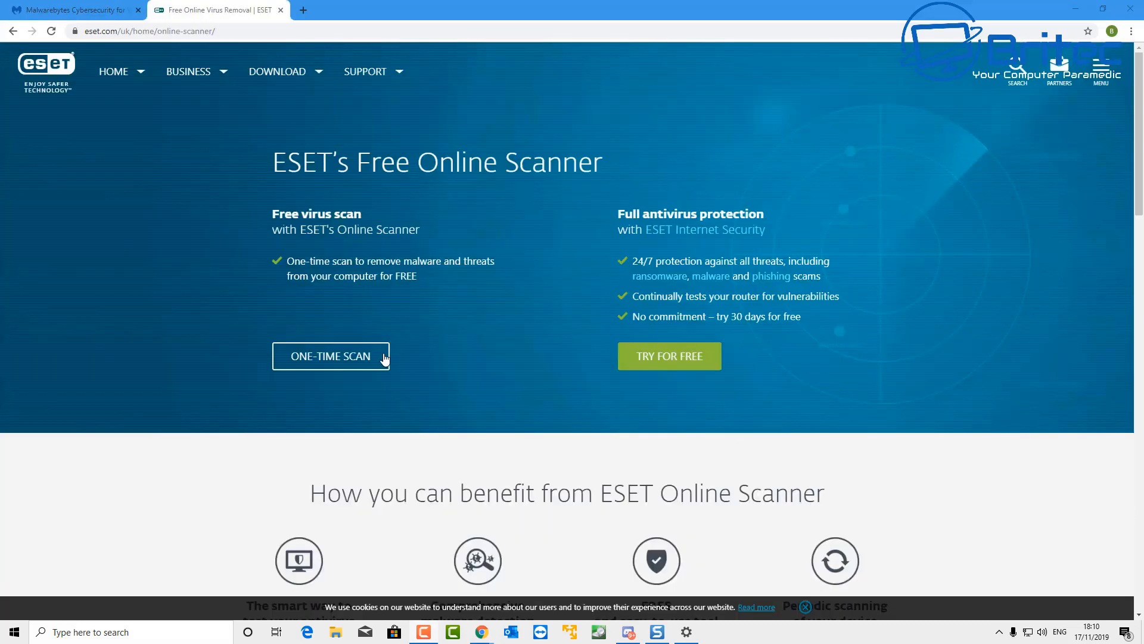
pyautogui.moveTo(406, 251)
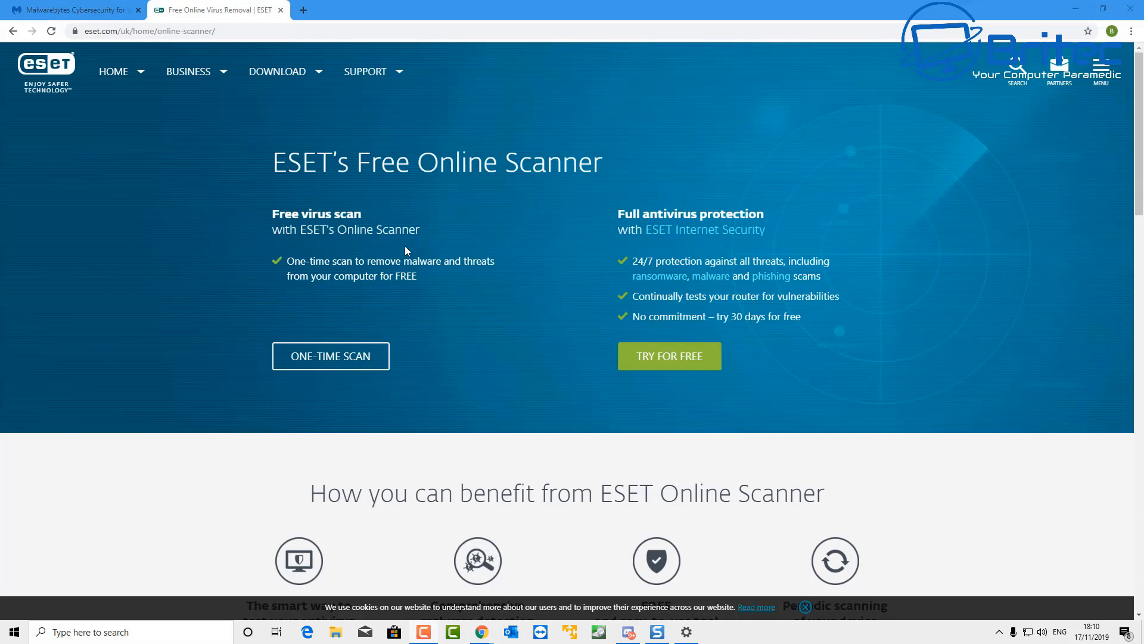
pyautogui.moveTo(354, 242)
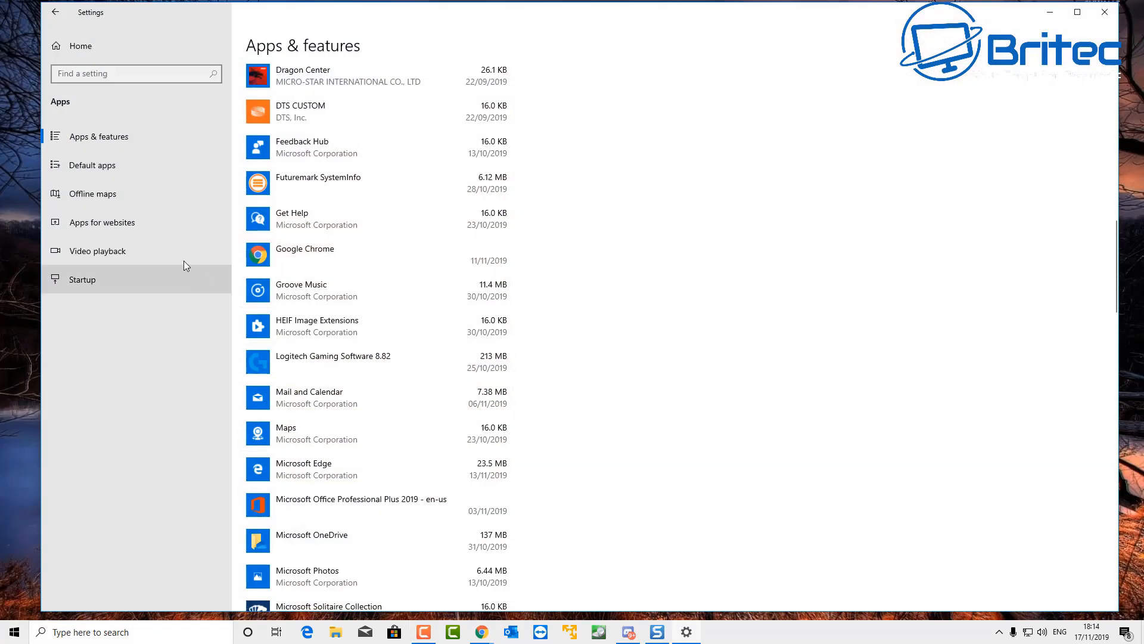
pyautogui.moveTo(101, 149)
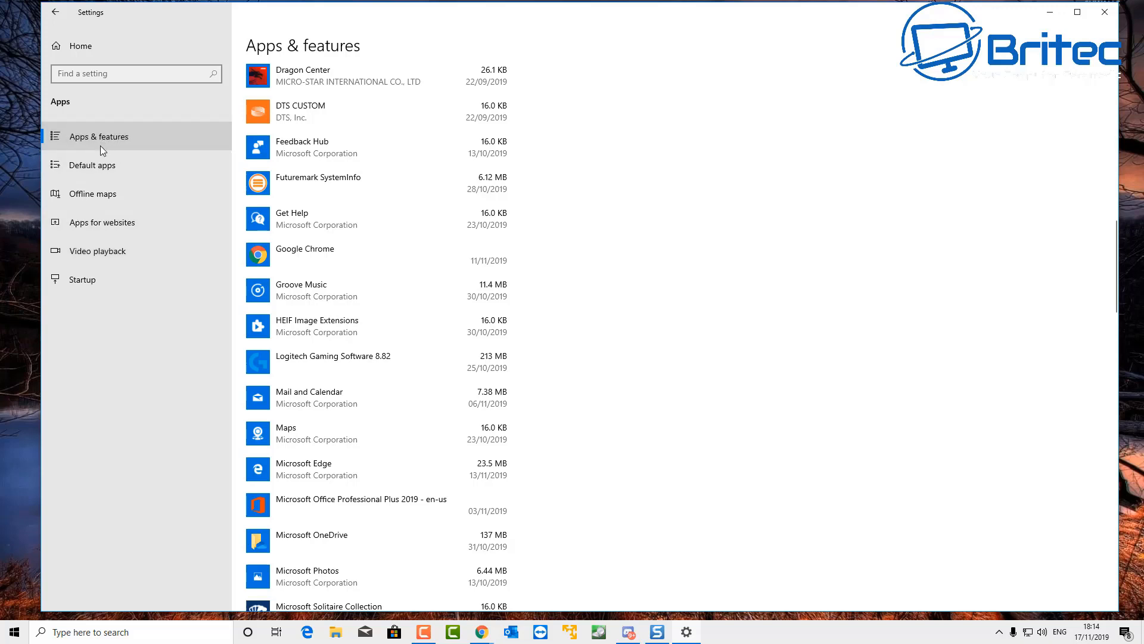
pyautogui.moveTo(185, 180)
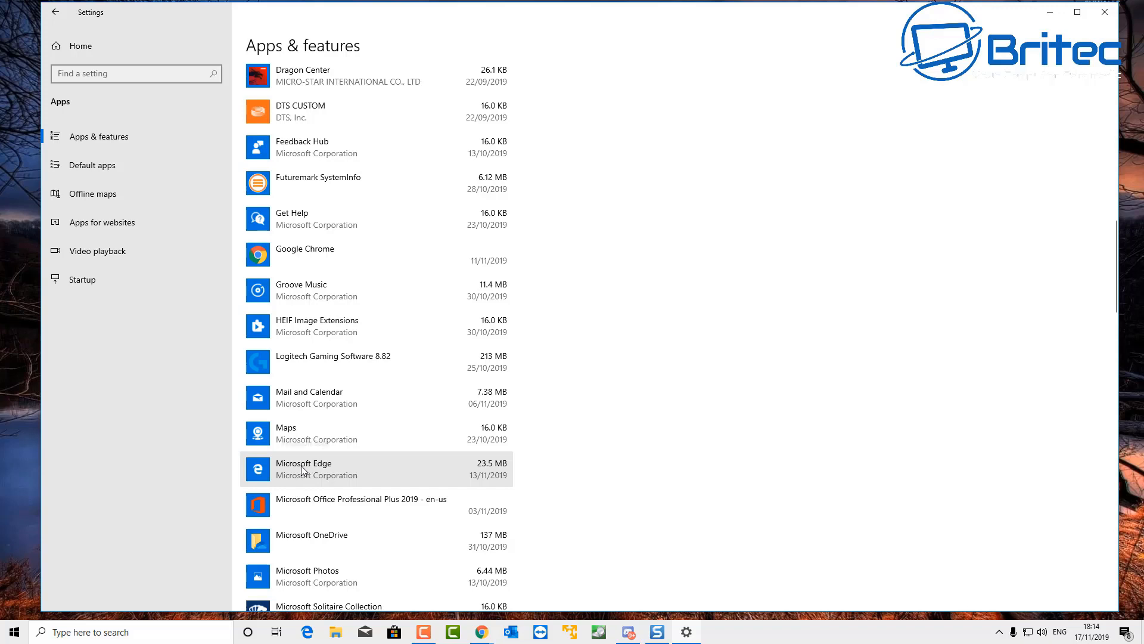
# Reset Microsoft Edge from its Apps & features advanced options, confirm, and close Settings
pyautogui.click(329, 469)
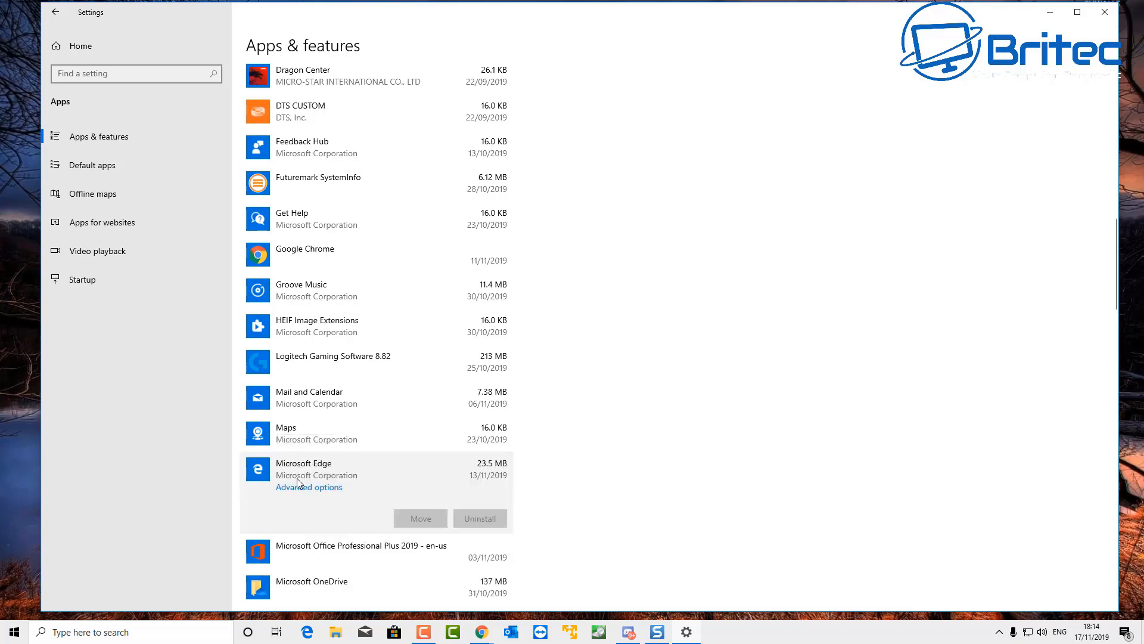
pyautogui.click(310, 487)
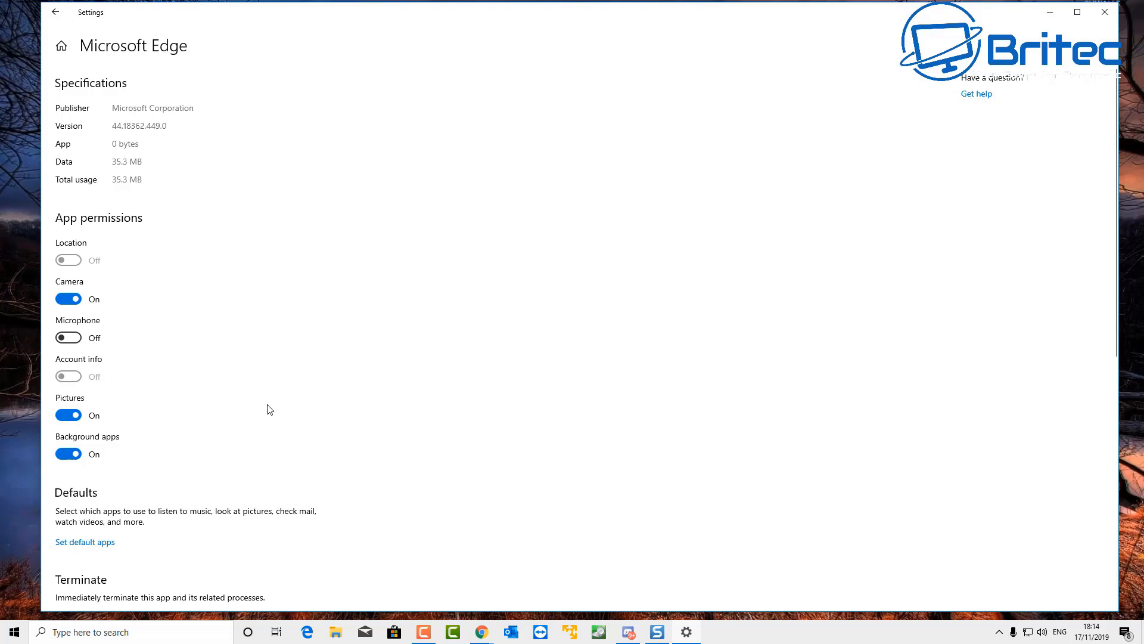
pyautogui.scroll(-3)
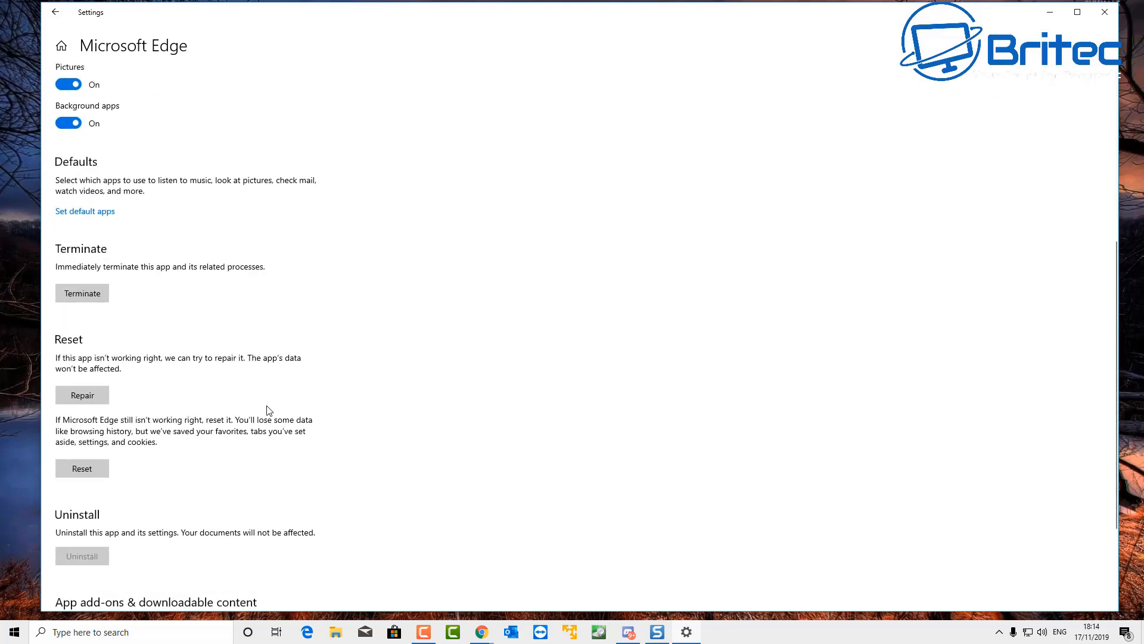
pyautogui.scroll(-3)
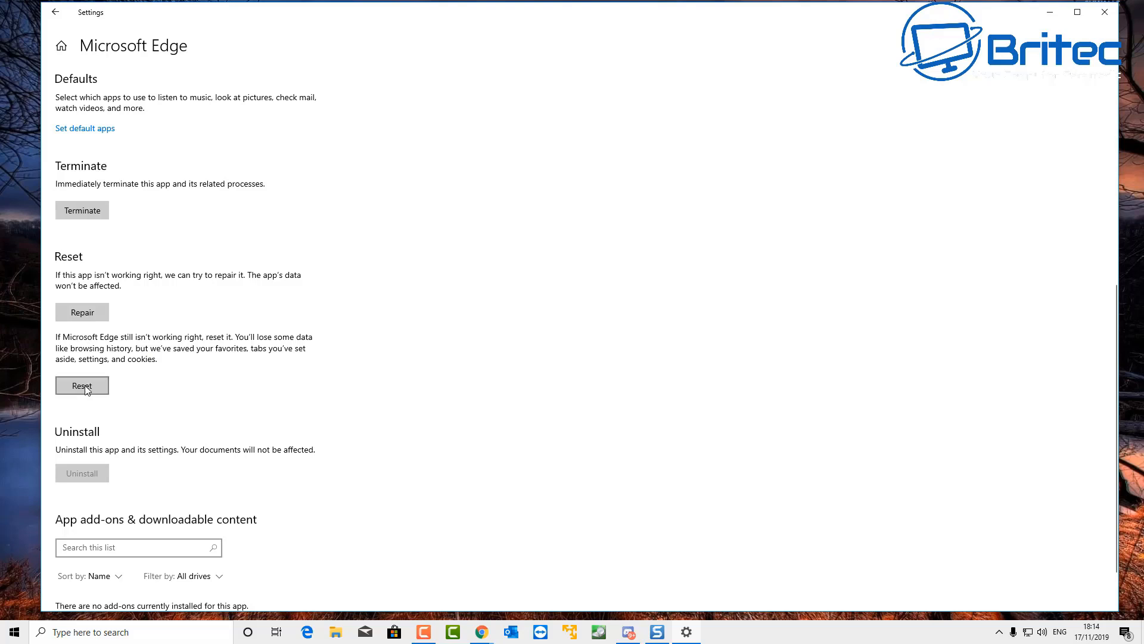
pyautogui.click(81, 385)
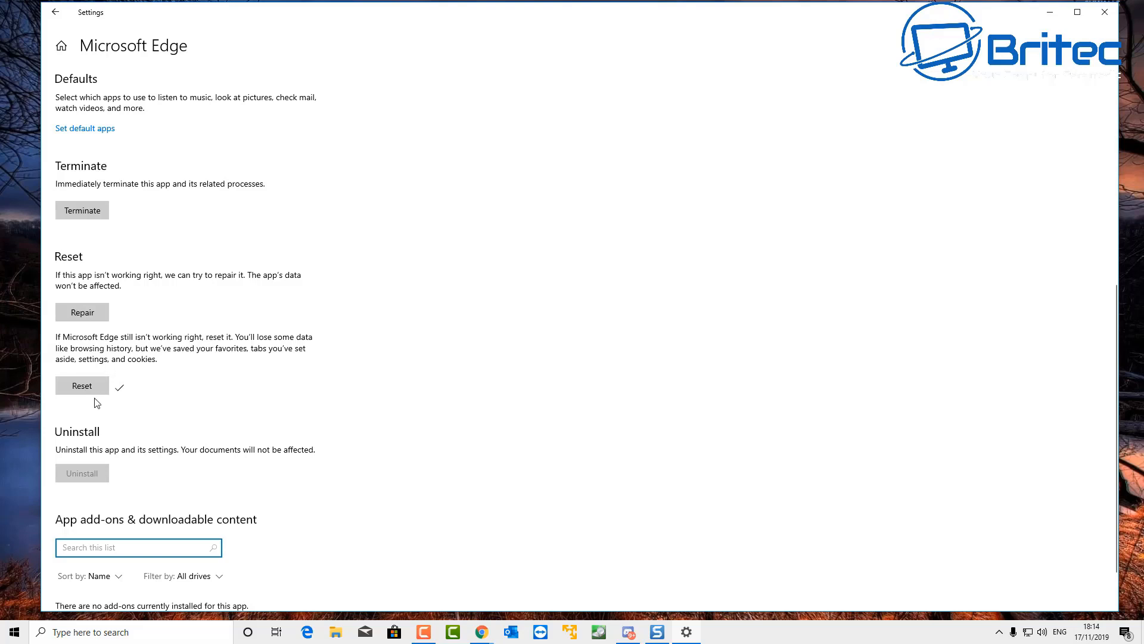
pyautogui.moveTo(120, 399)
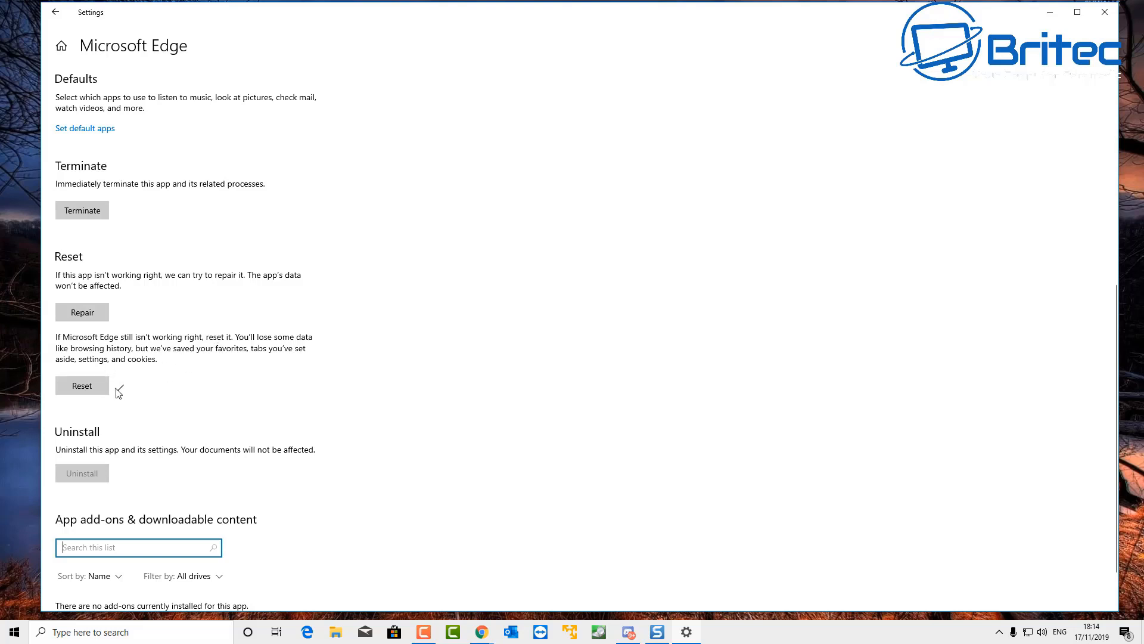
pyautogui.click(82, 385)
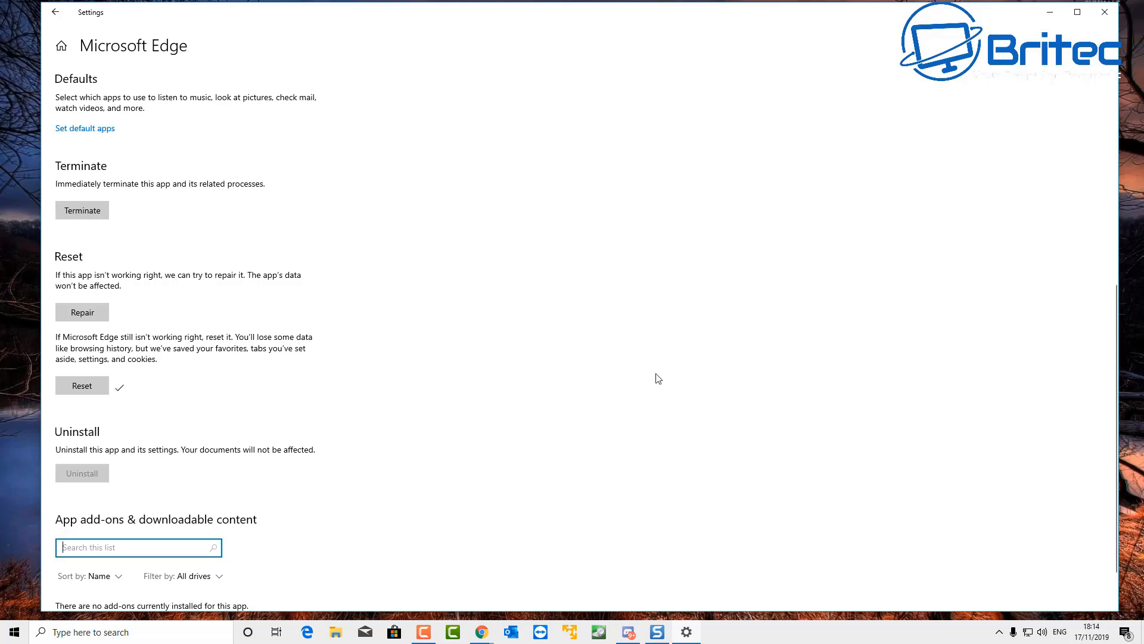
pyautogui.click(1106, 12)
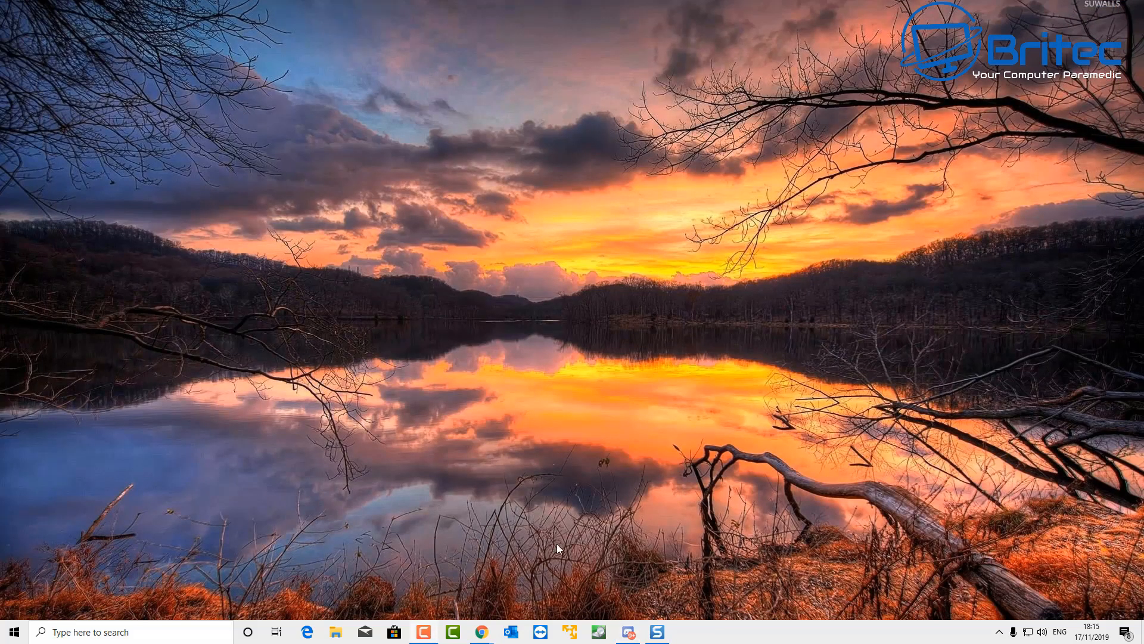
# Launch Microsoft Edge to see the 'Something went wrong, but we resolved it' page
pyautogui.click(306, 632)
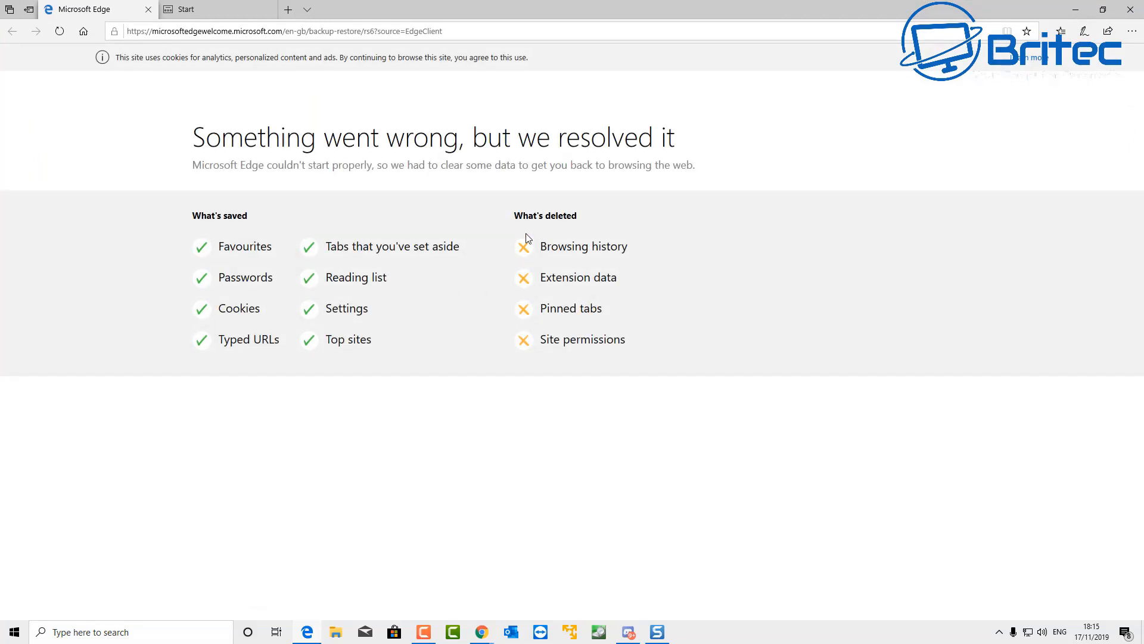
pyautogui.moveTo(548, 238)
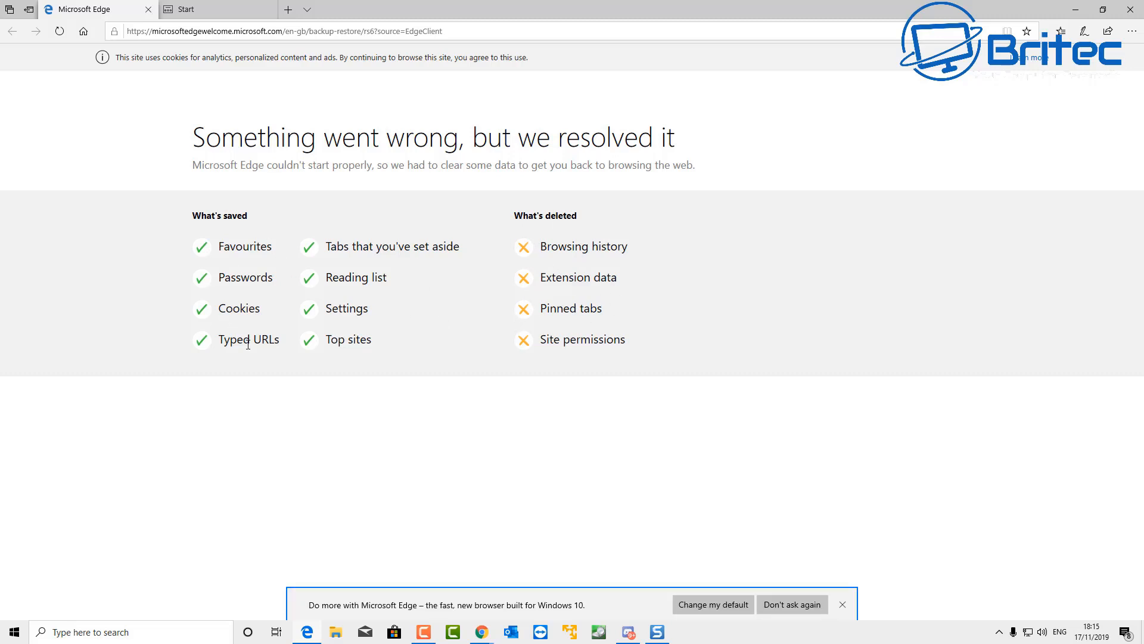
pyautogui.moveTo(381, 197)
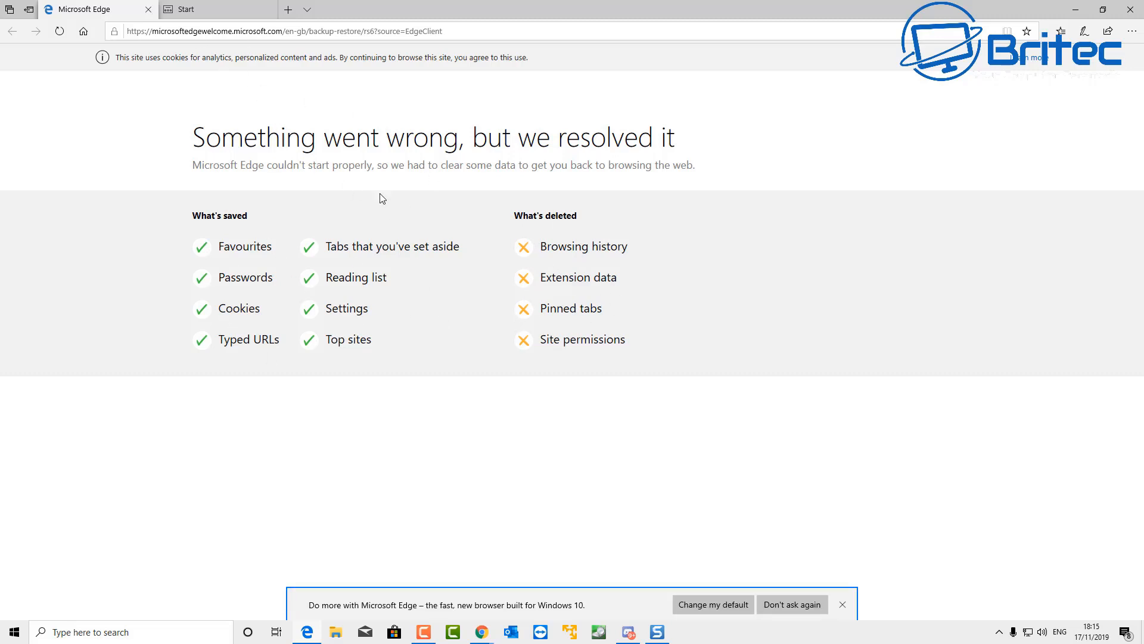
pyautogui.moveTo(1134, 30)
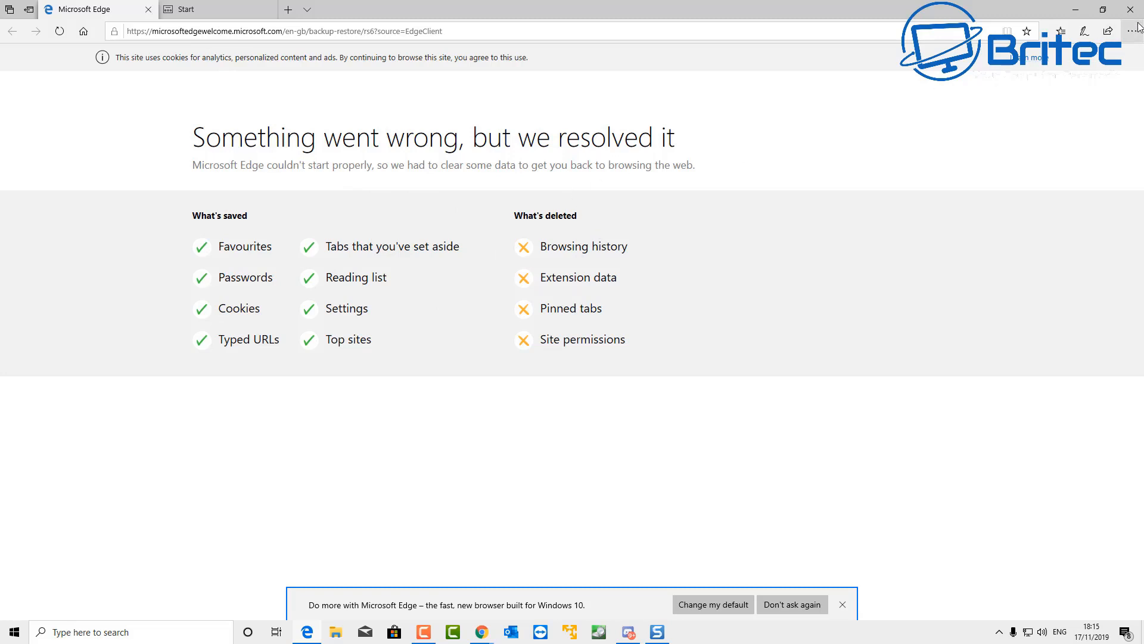
pyautogui.moveTo(1129, 11)
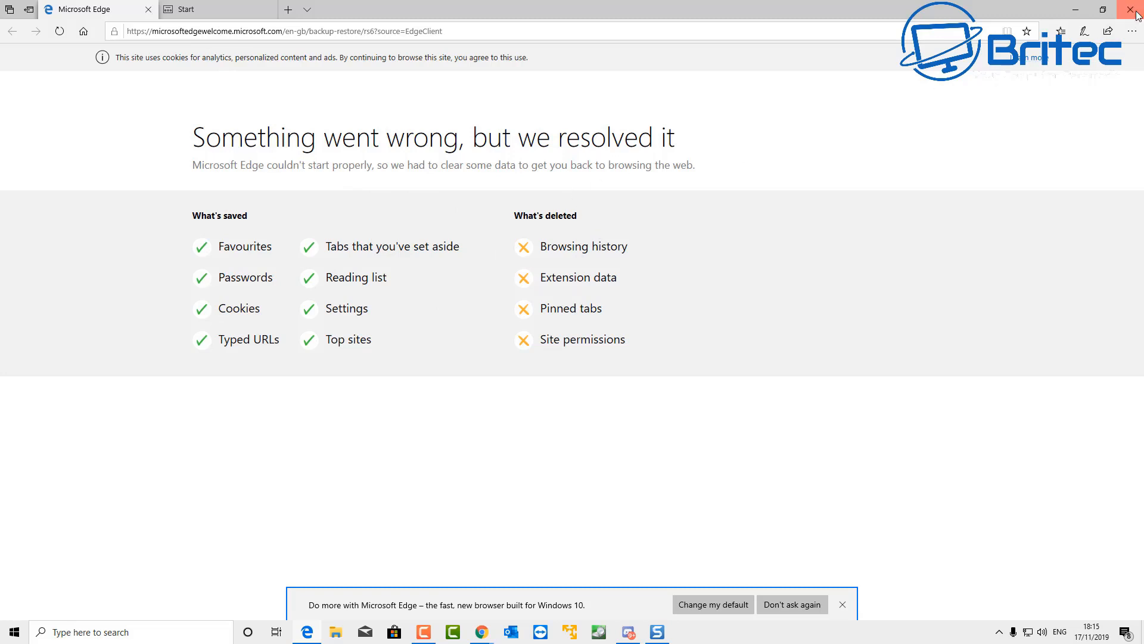
pyautogui.click(1126, 12)
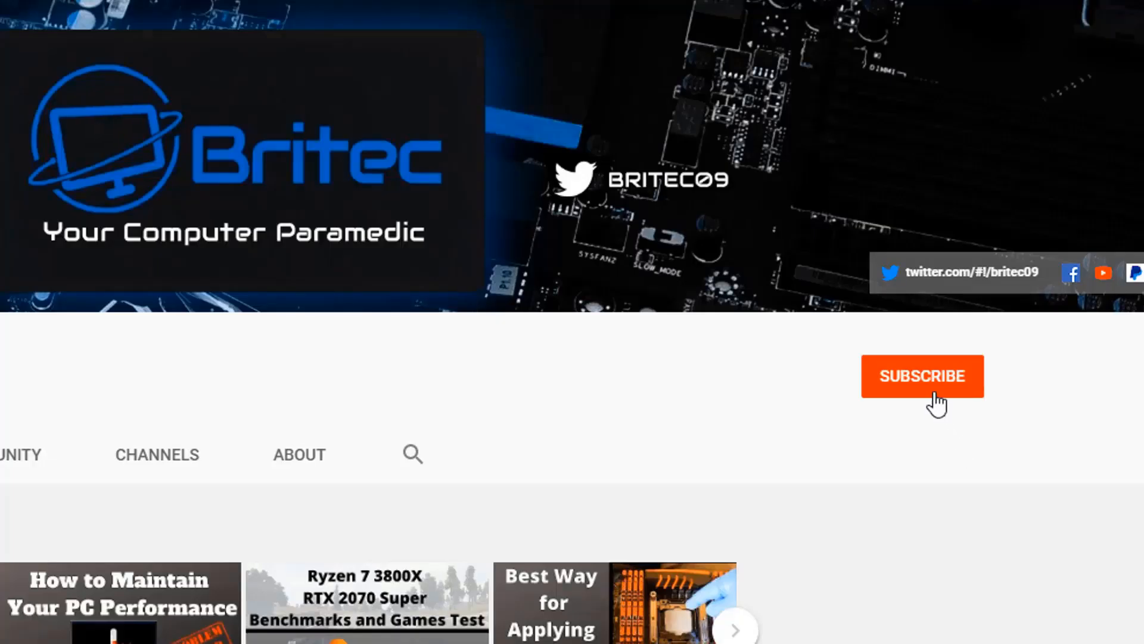
# Subscribe to the Britec channel and set its notification bell to All uploads
pyautogui.click(923, 376)
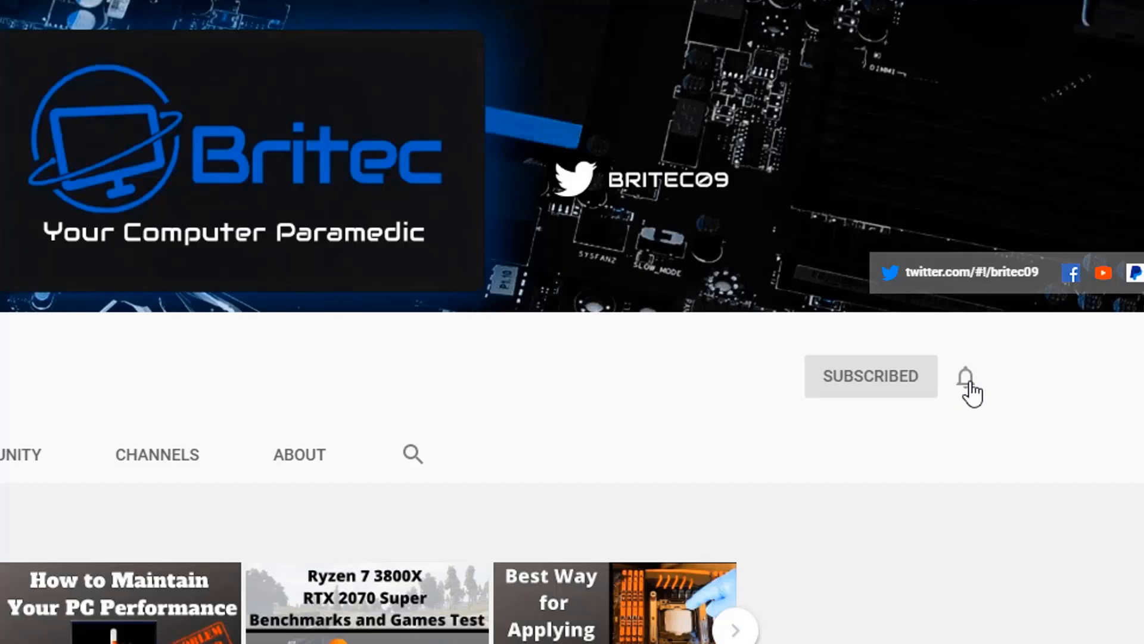
pyautogui.click(965, 376)
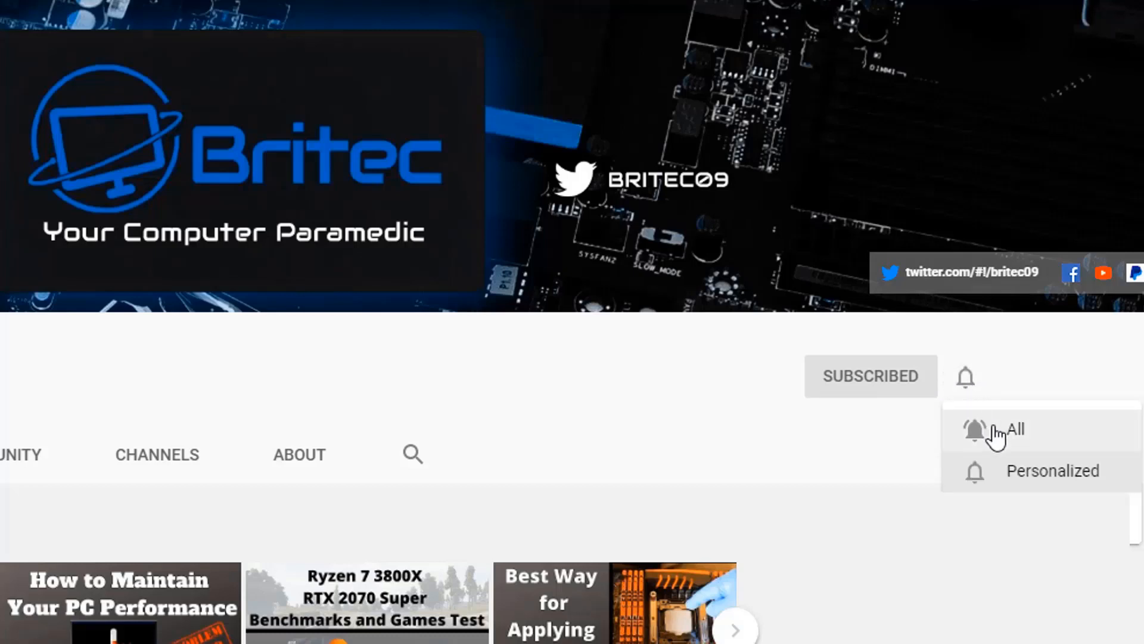
pyautogui.click(995, 431)
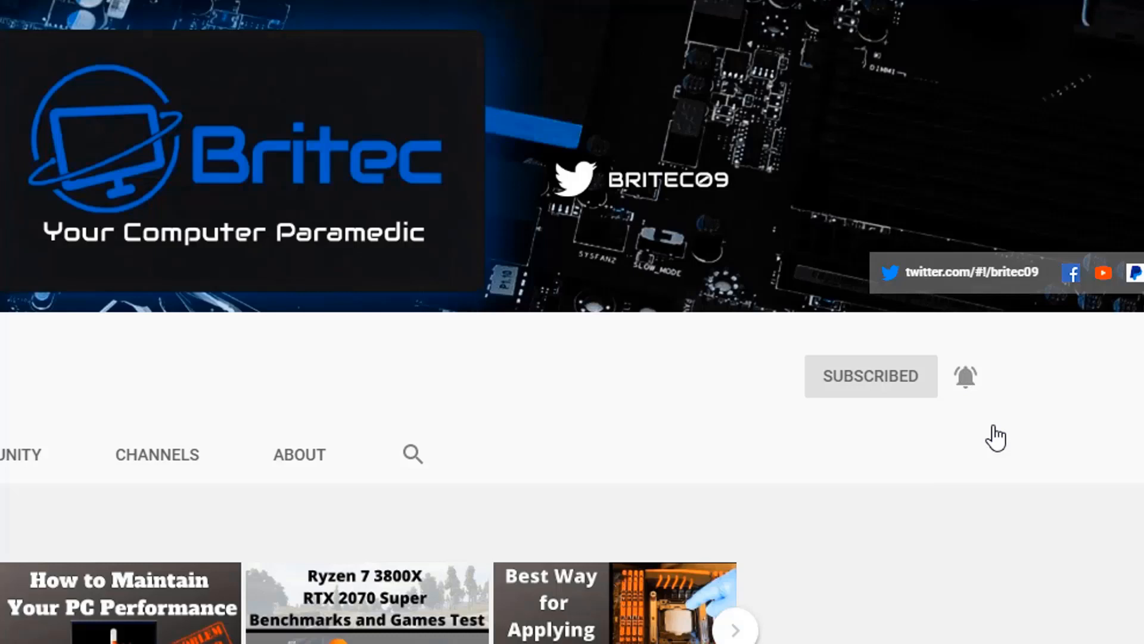